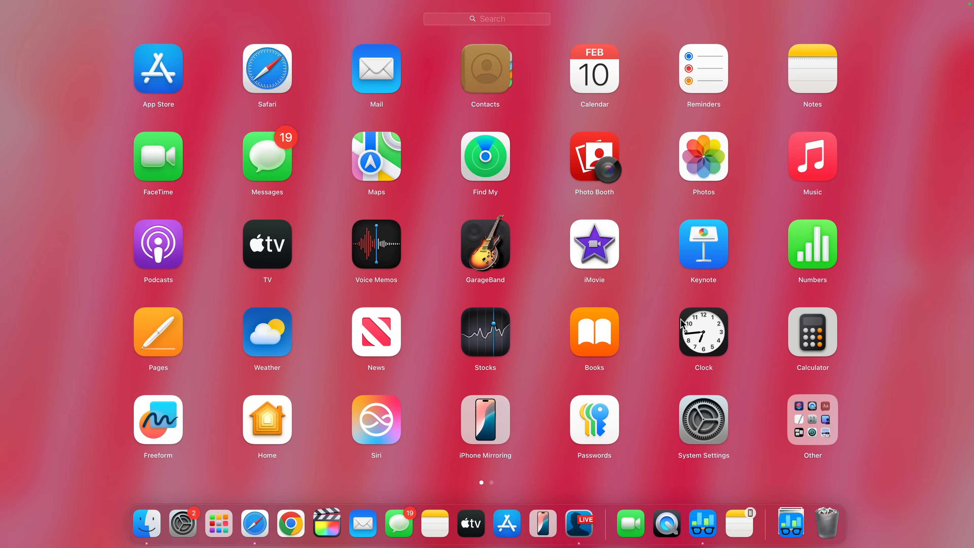
Launch System Settings and view the General > Storage breakdown of disk usage by category
click(703, 419)
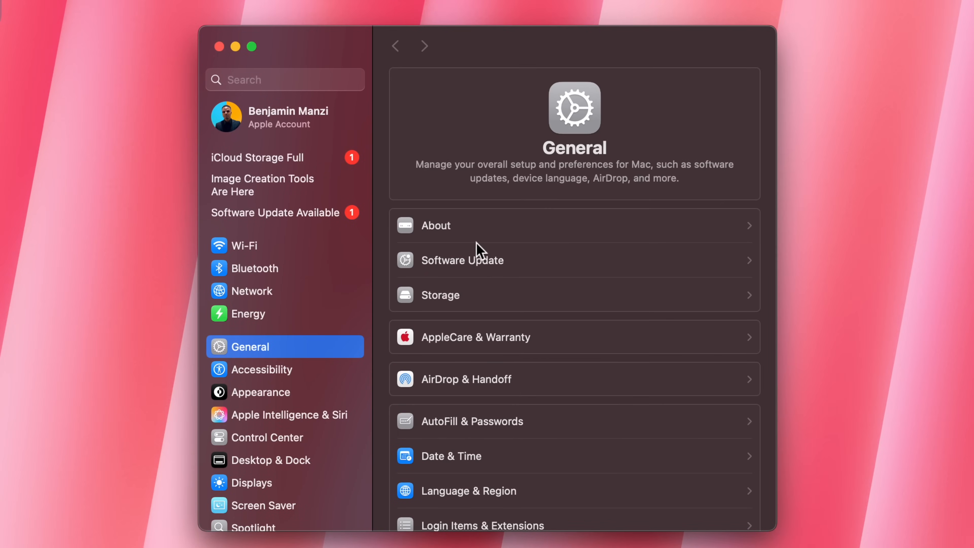
click(441, 295)
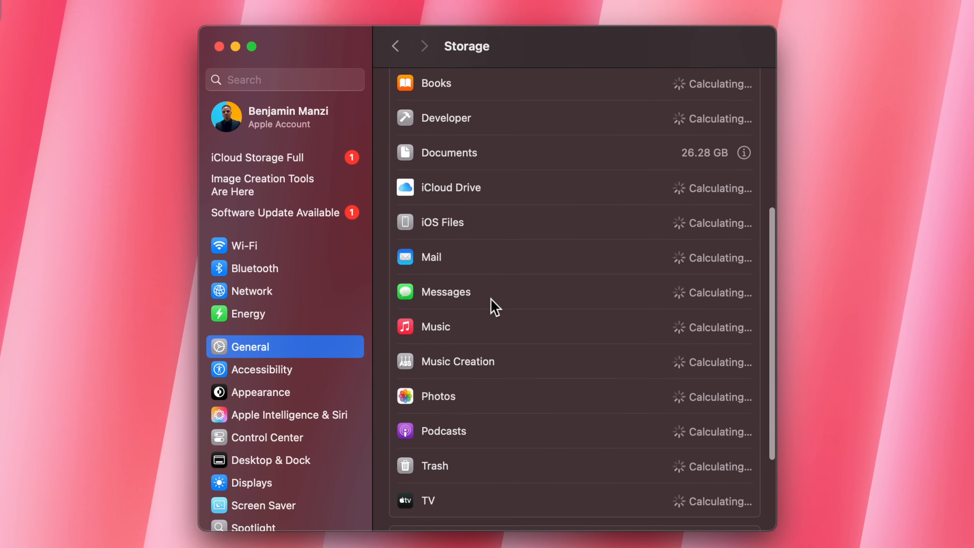
scroll(down, 3)
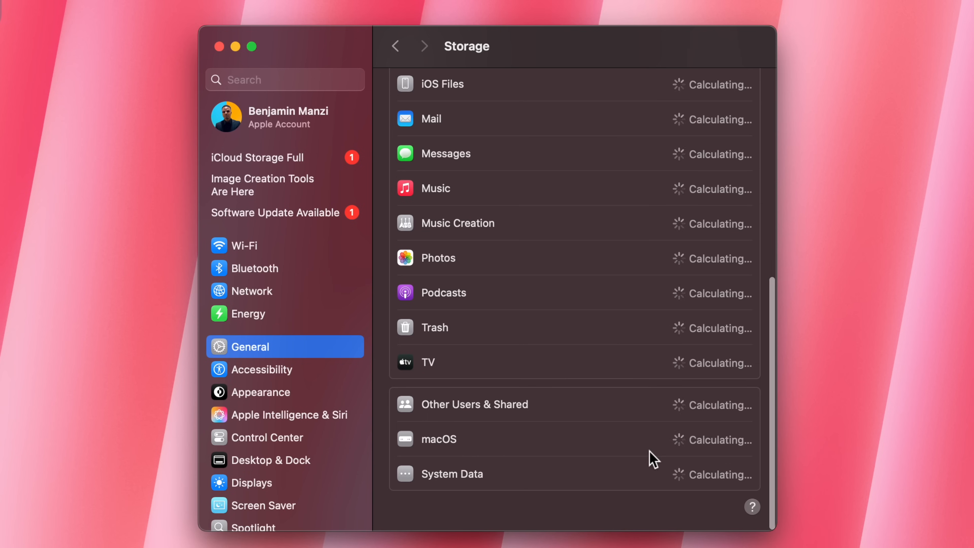
mouse_move(448, 461)
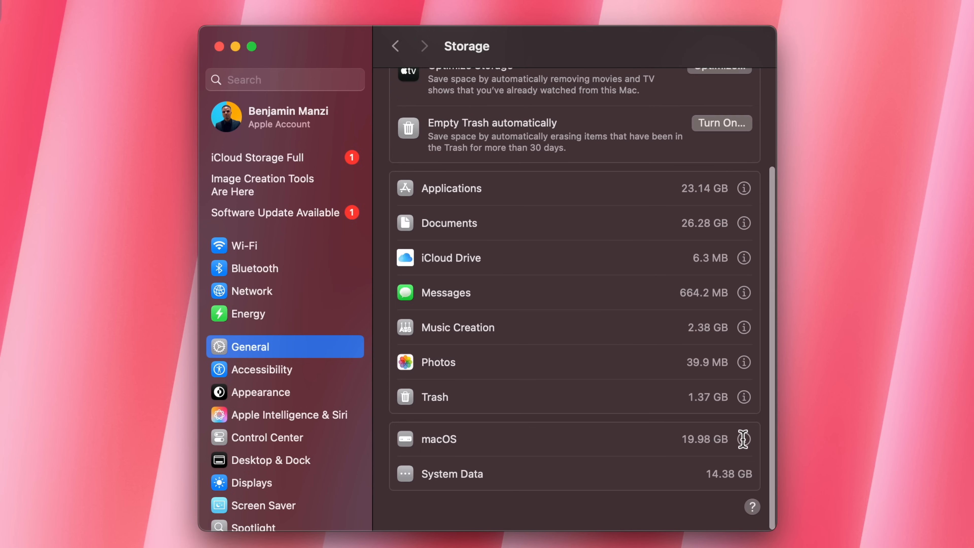
Show the macOS storage details with version 15.3.1 and Apple Intelligence at 9.29 GB
click(743, 439)
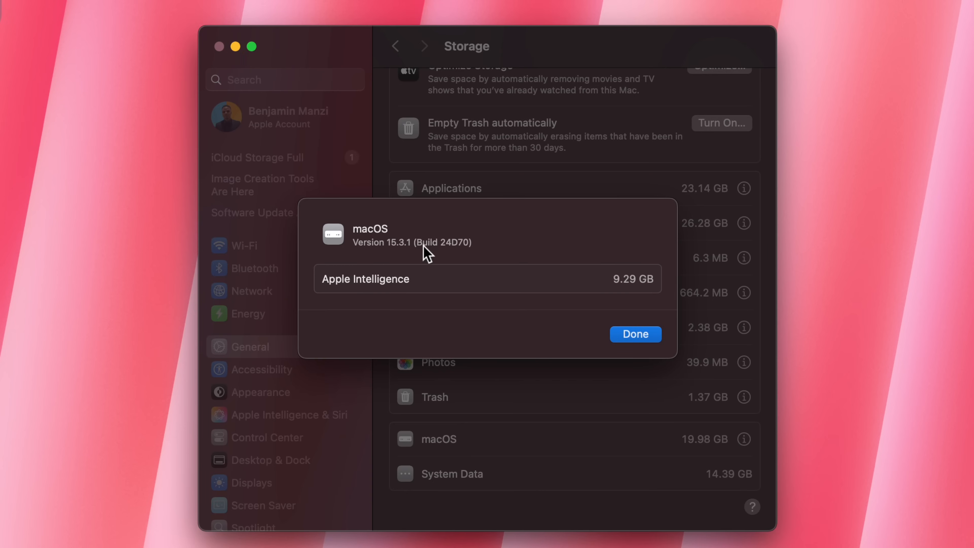
mouse_move(399, 267)
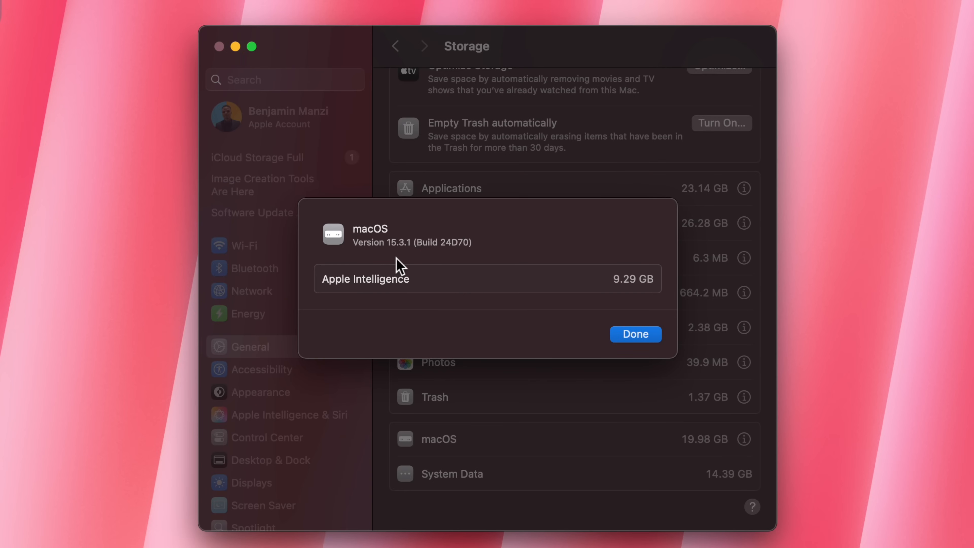
mouse_move(469, 257)
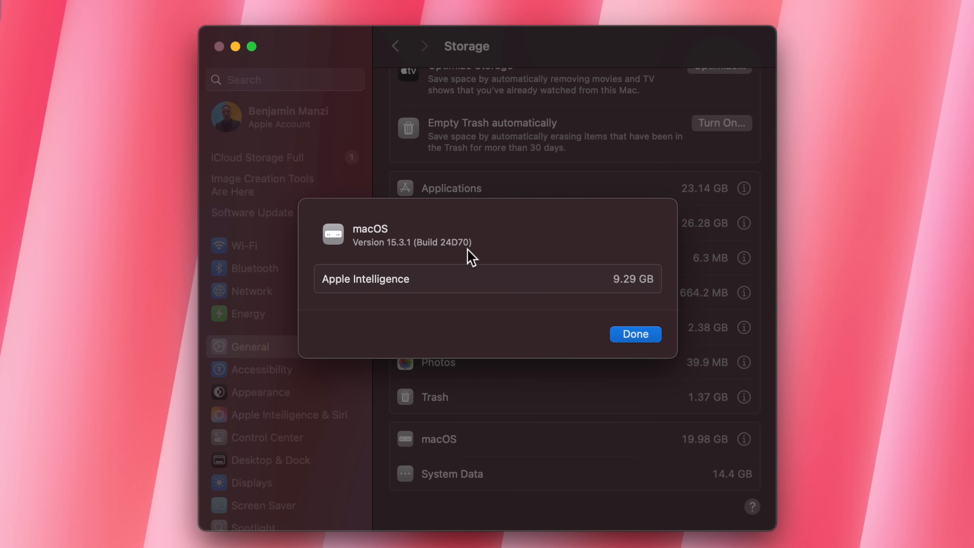
mouse_move(478, 291)
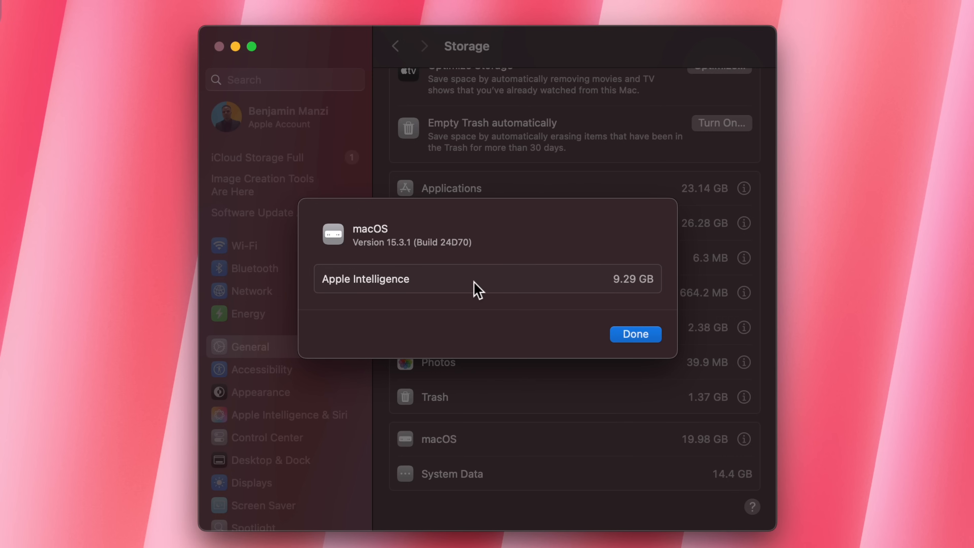
mouse_move(334, 295)
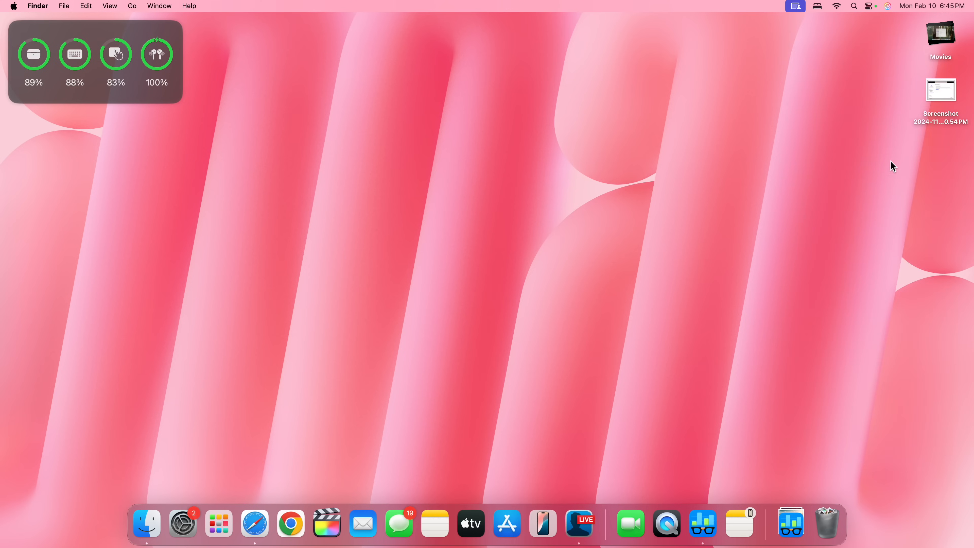
mouse_move(971, 130)
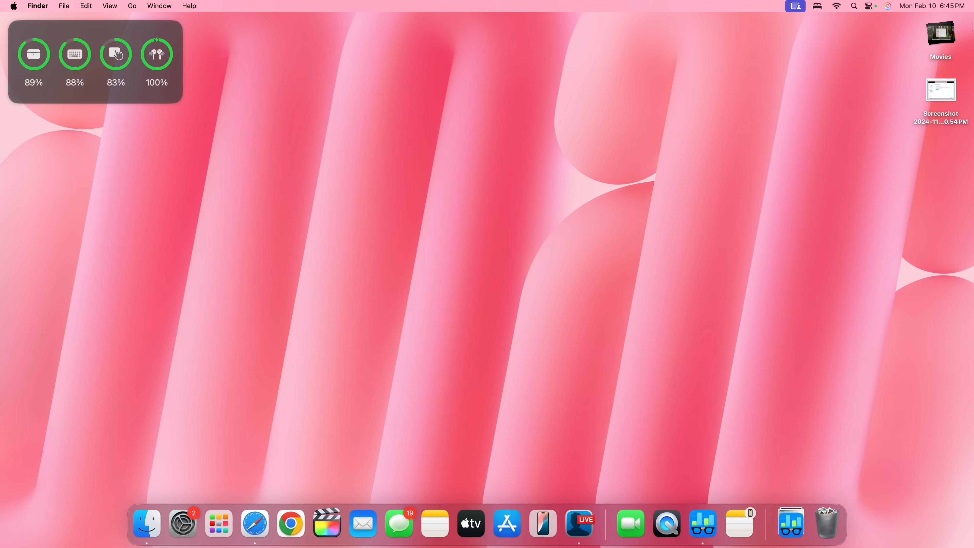
click(931, 6)
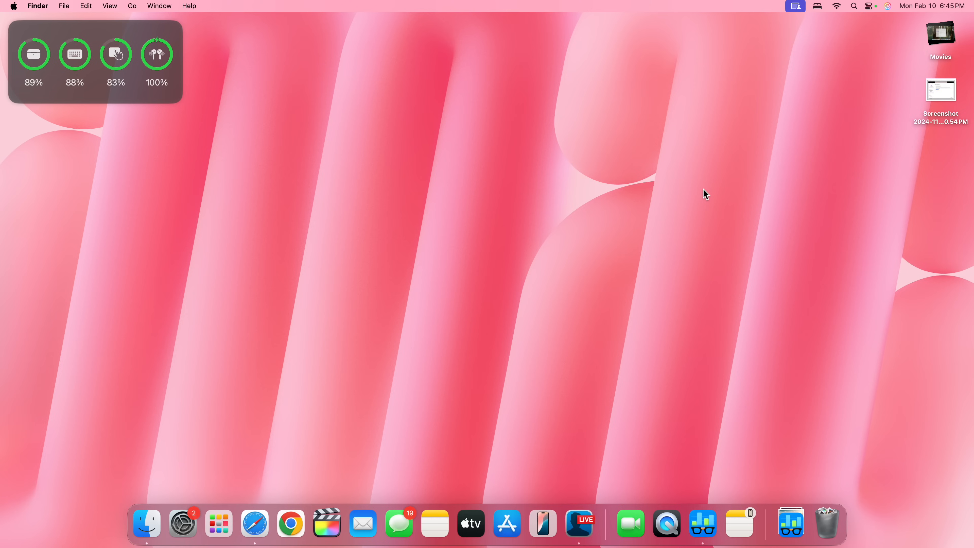
mouse_move(181, 524)
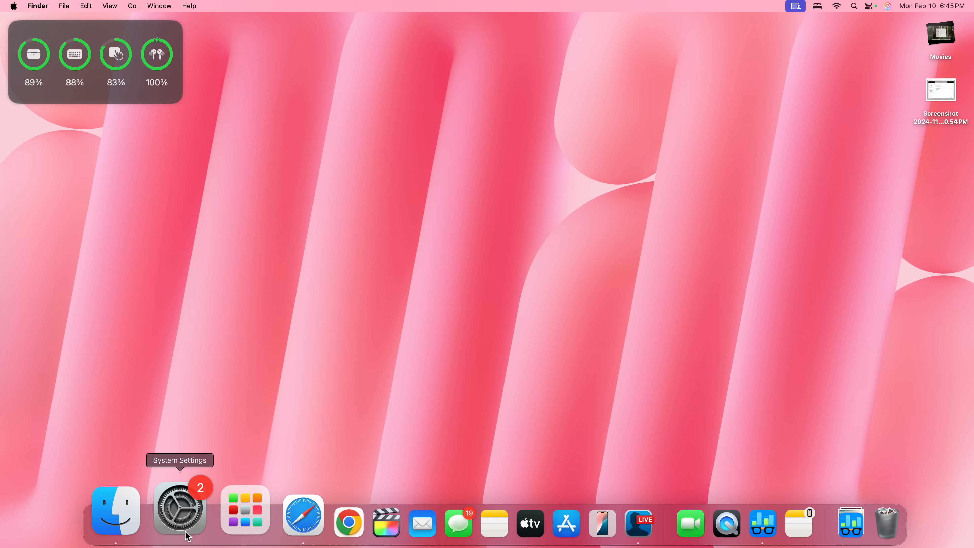
Reopen System Settings on Apple Intelligence & Siri and switch the Apple Intelligence toggle off, raising the warning
click(180, 509)
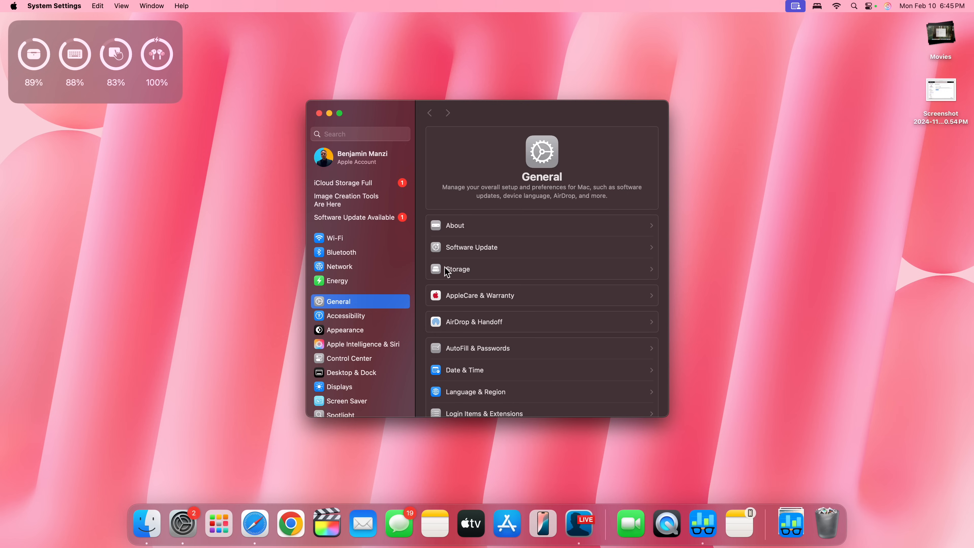
click(359, 343)
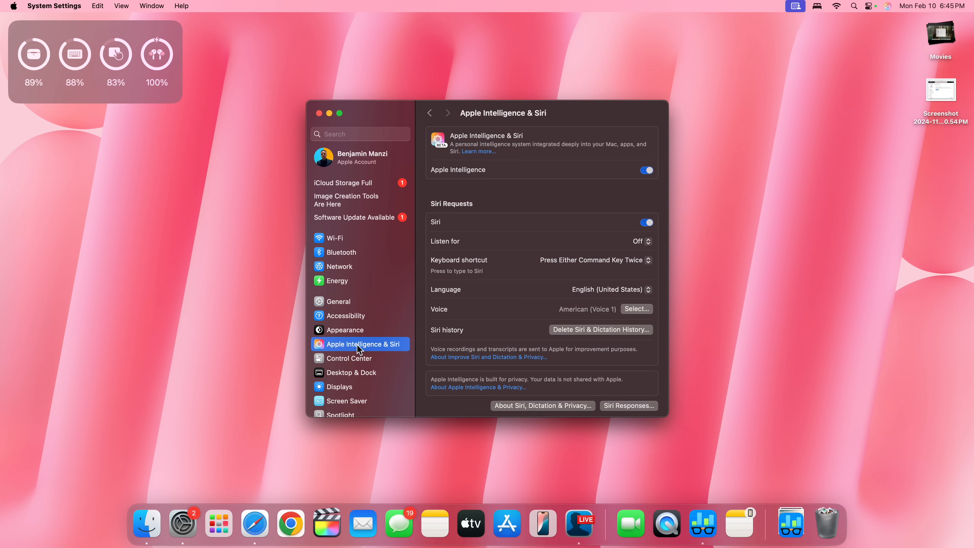
scroll(down, 3)
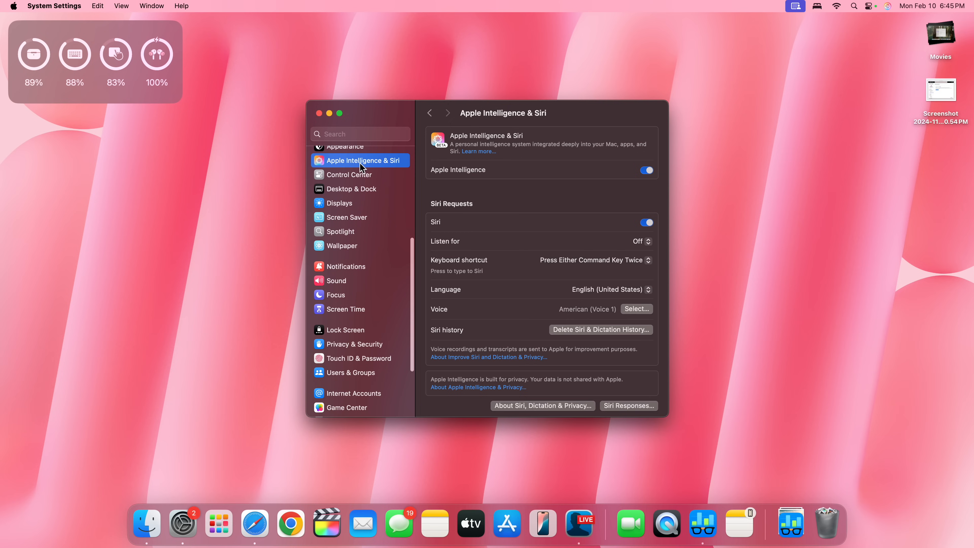
scroll(down, 3)
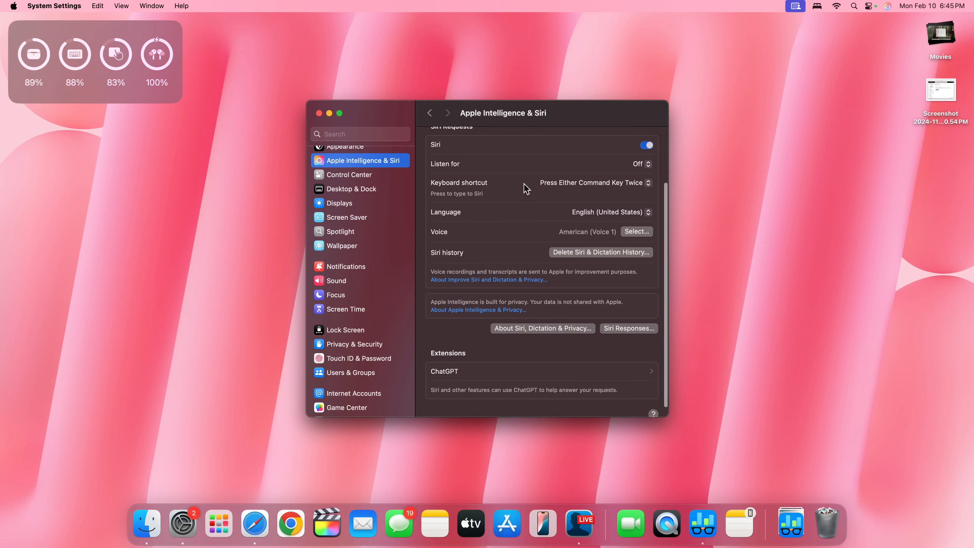
click(329, 113)
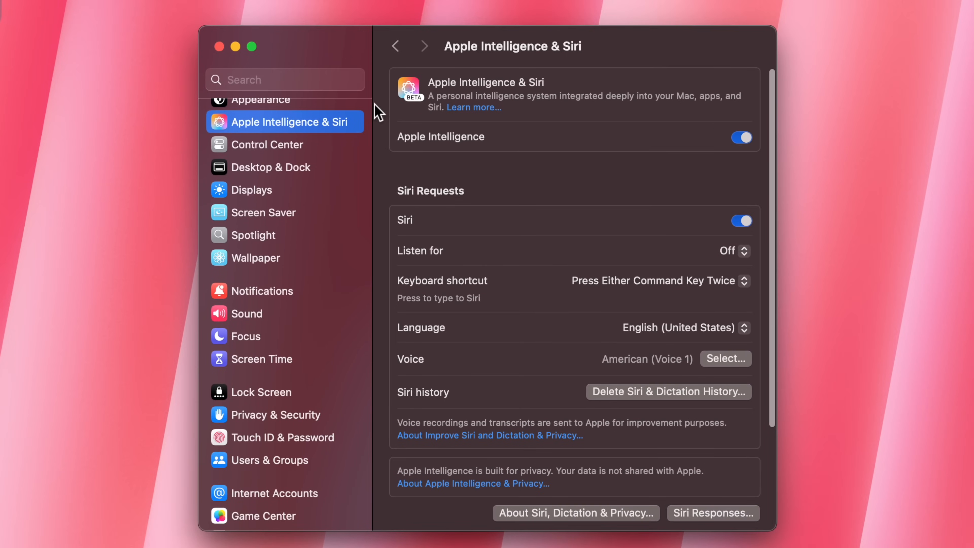
mouse_move(860, 160)
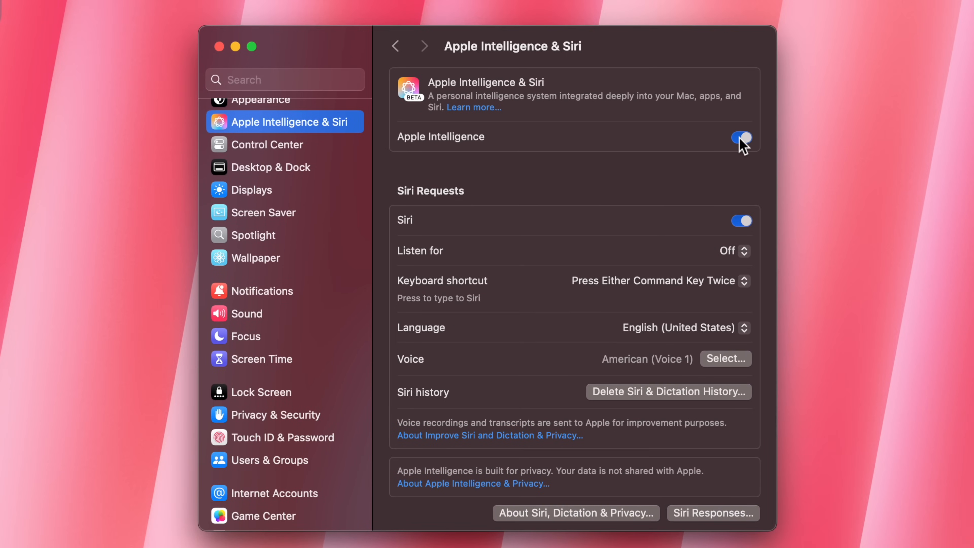
click(740, 136)
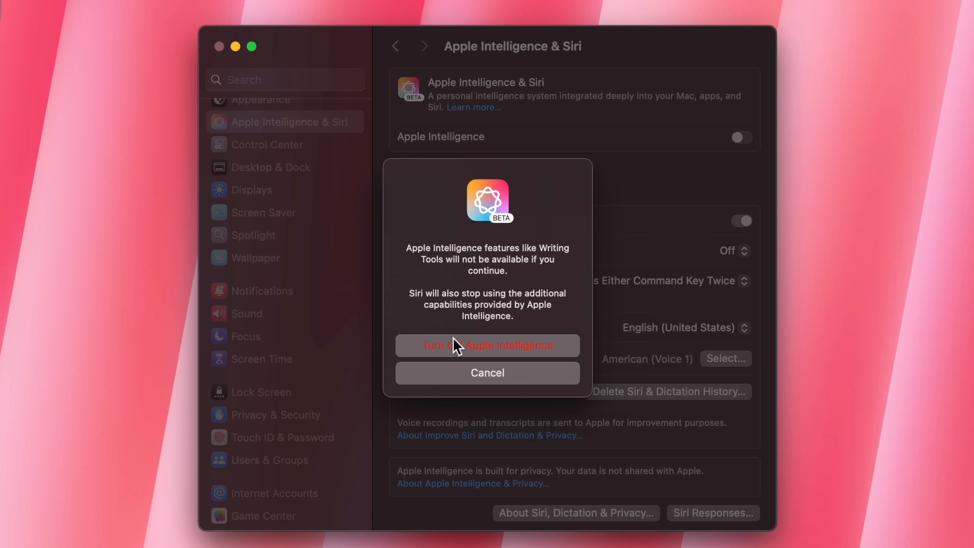
mouse_move(514, 360)
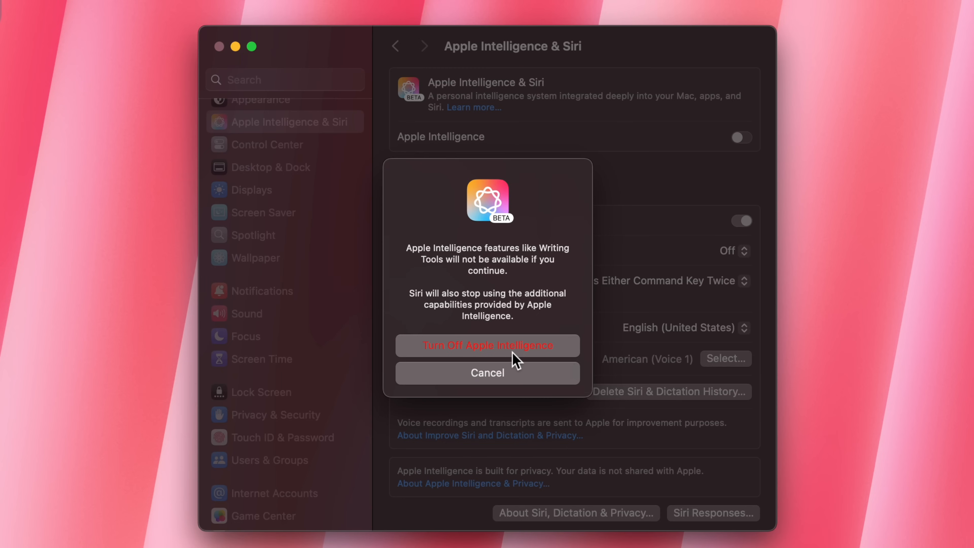
mouse_move(473, 391)
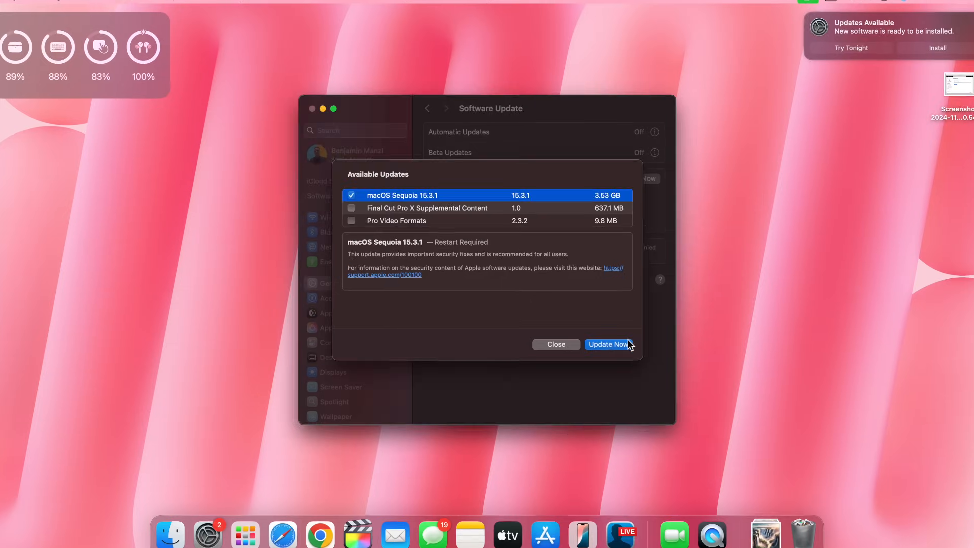
Review the available macOS Sequoia 15.3.1 update, then bring Safari's start page forward
click(606, 344)
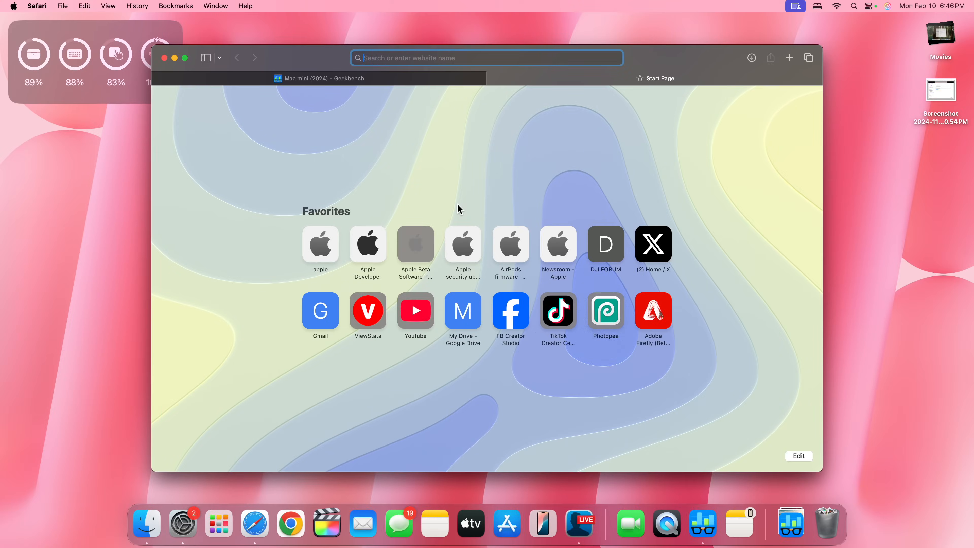
Check Safari's version via About Safari and load Apple's security releases page on support.apple.com
click(37, 5)
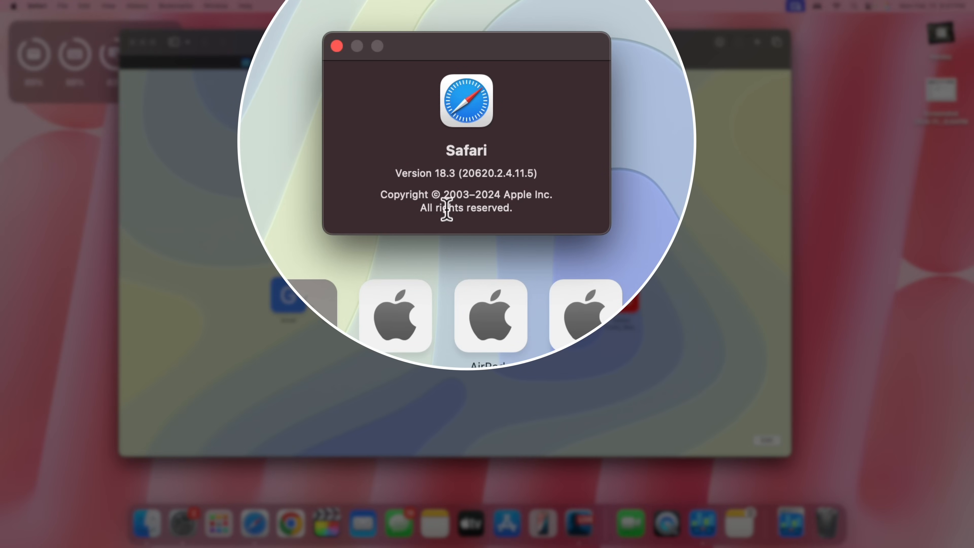
mouse_move(492, 225)
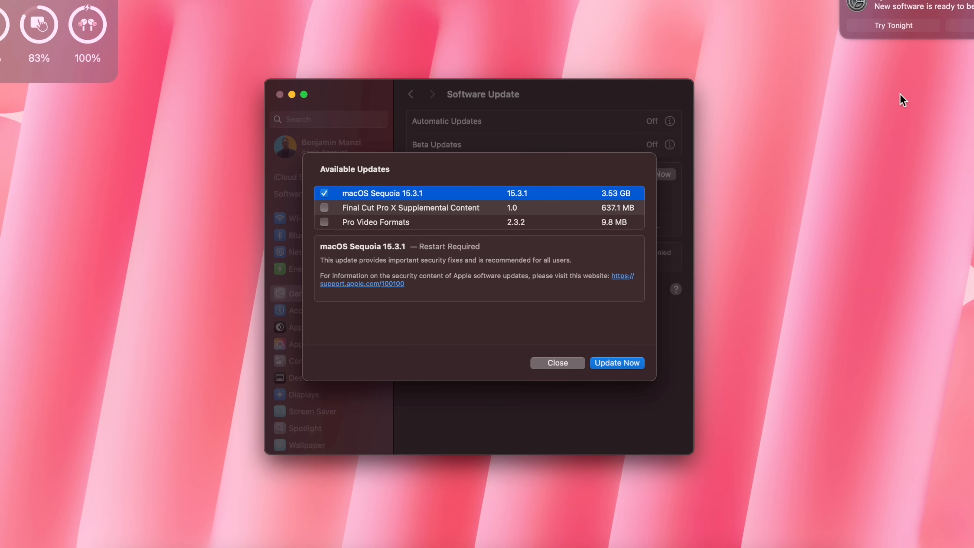
click(362, 283)
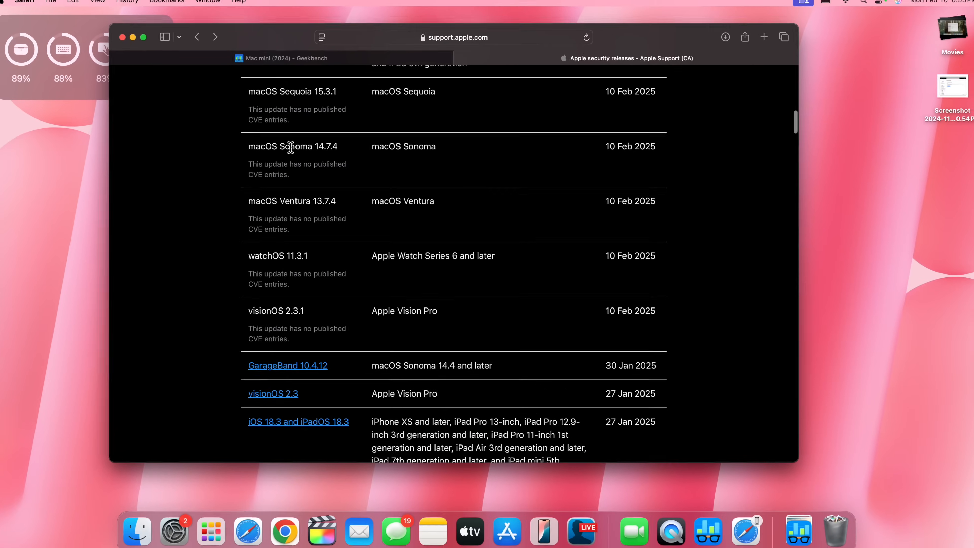
Select the macOS Sonoma 14.7.4 and Ventura 13.7.4 rows in the security releases list
scroll(up, 3)
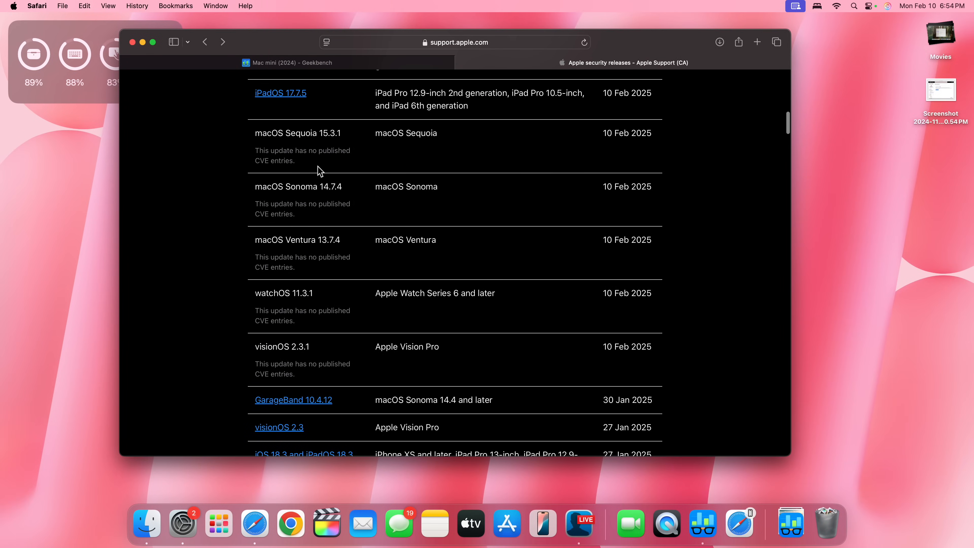
mouse_move(281, 191)
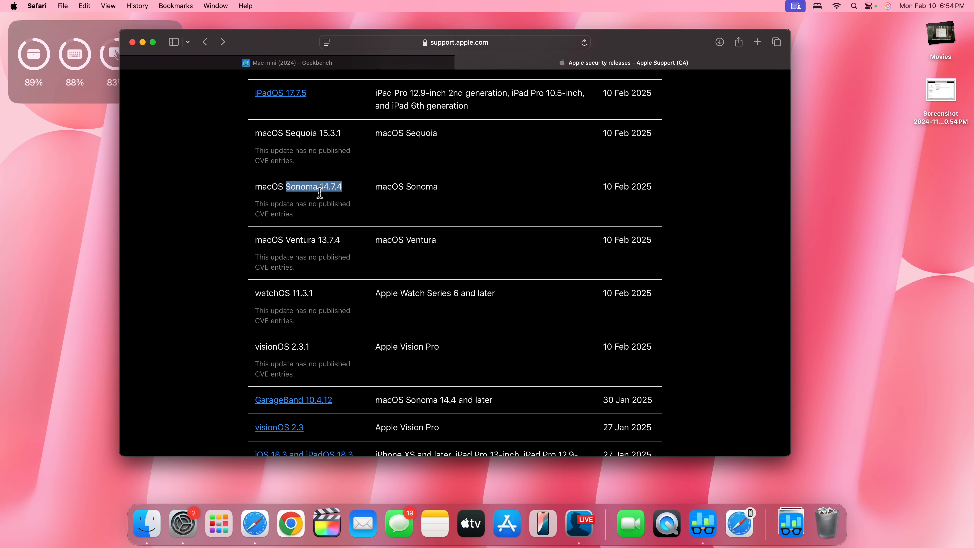
mouse_move(291, 242)
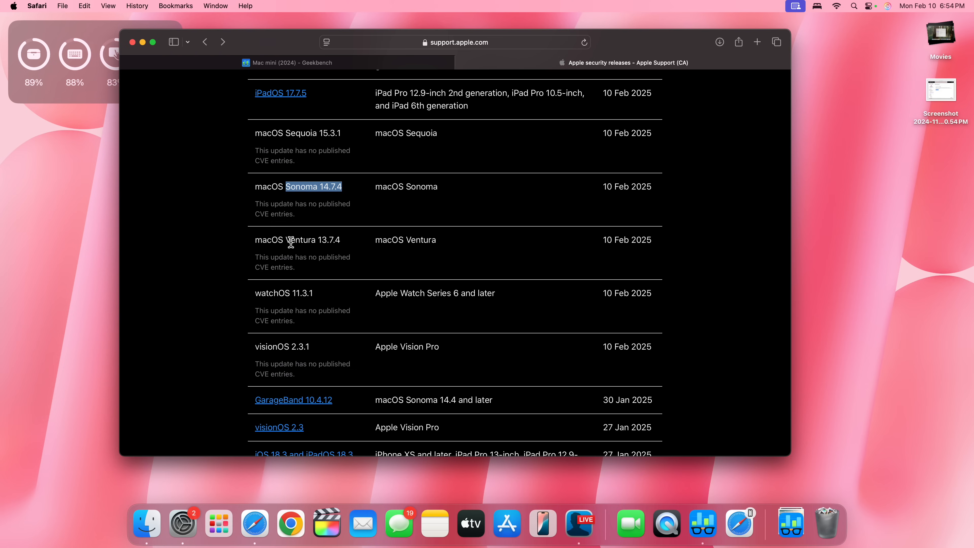
double_click(316, 240)
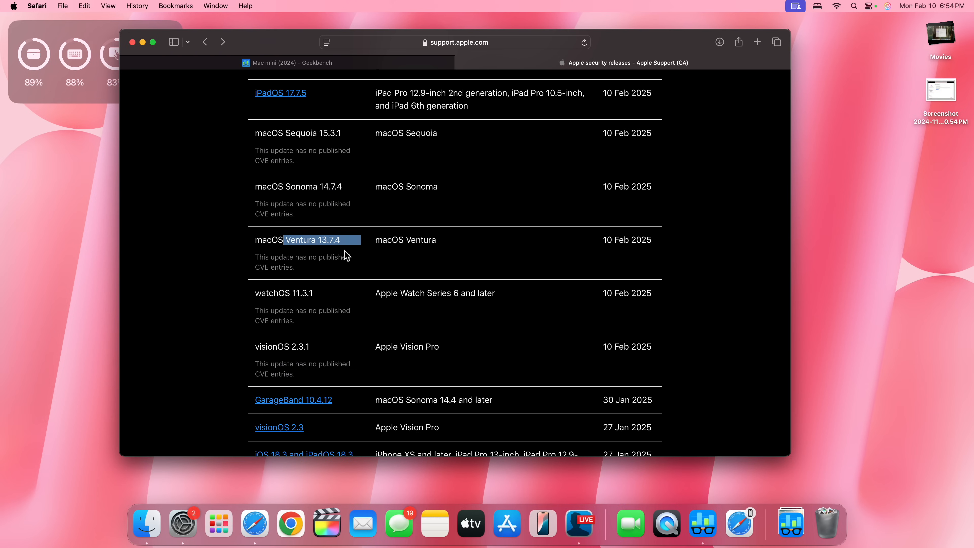
mouse_move(373, 253)
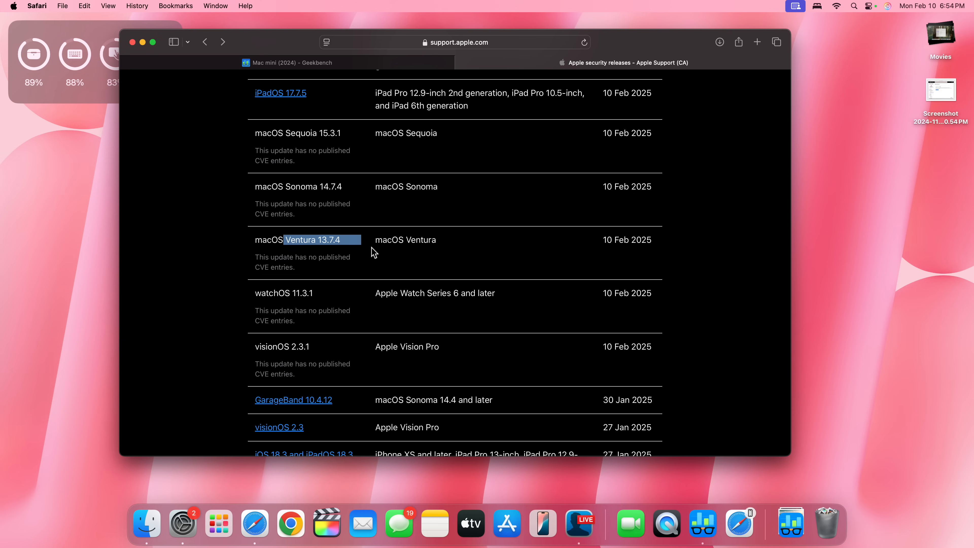
scroll(up, 3)
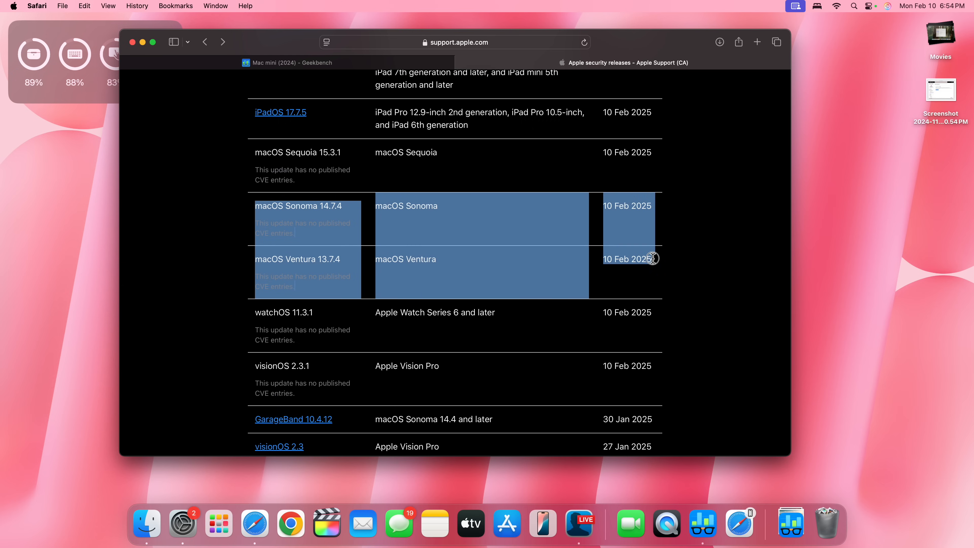
mouse_move(581, 221)
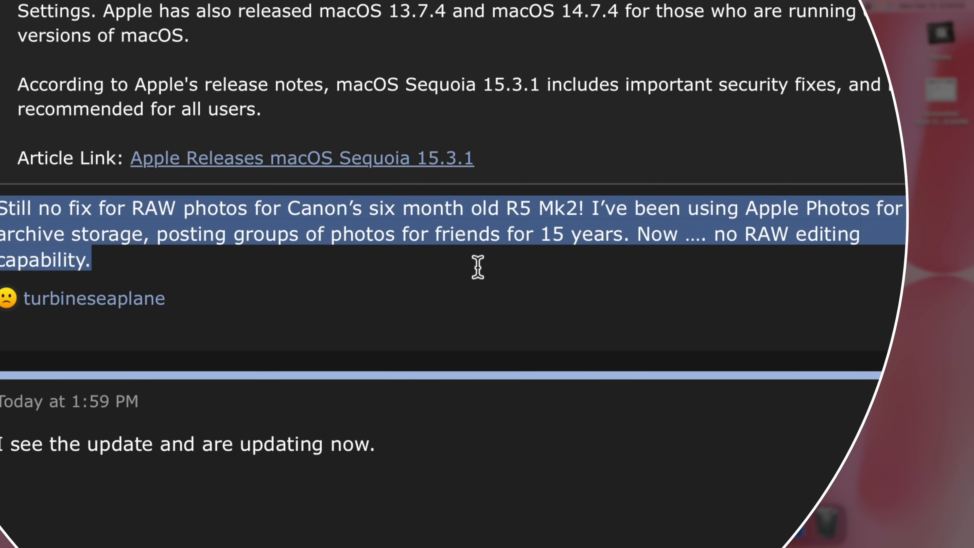
mouse_move(806, 262)
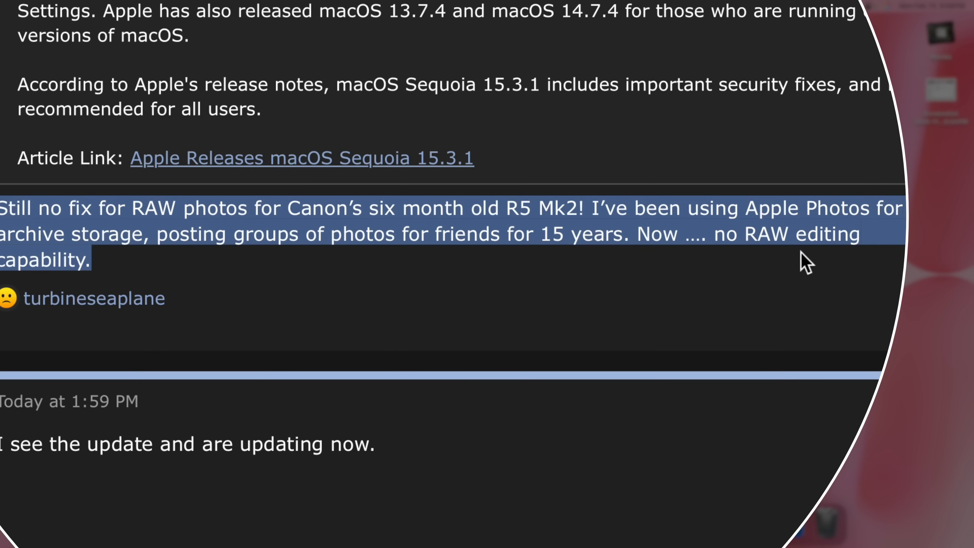
mouse_move(373, 278)
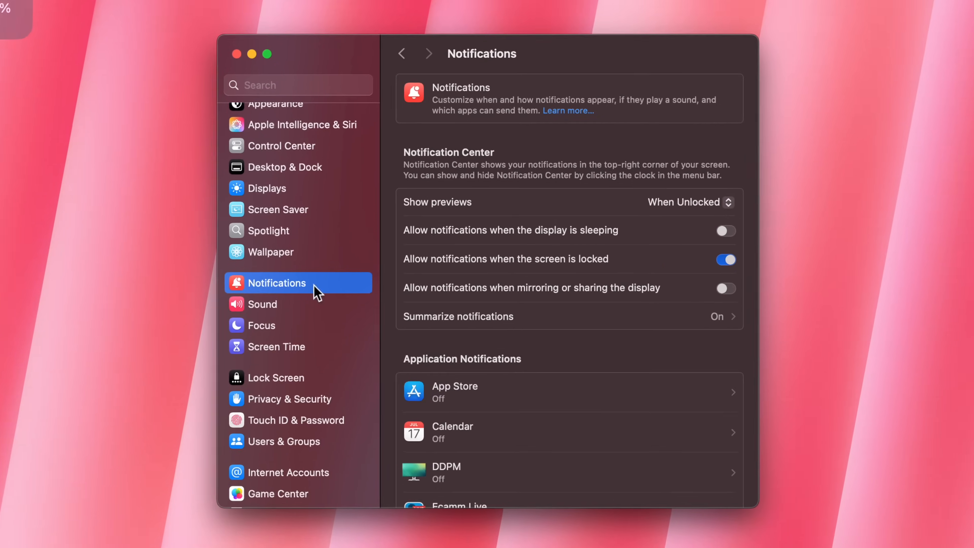
Open Summarize notifications and scroll through the apps in Summarize Notification Previews From
click(457, 315)
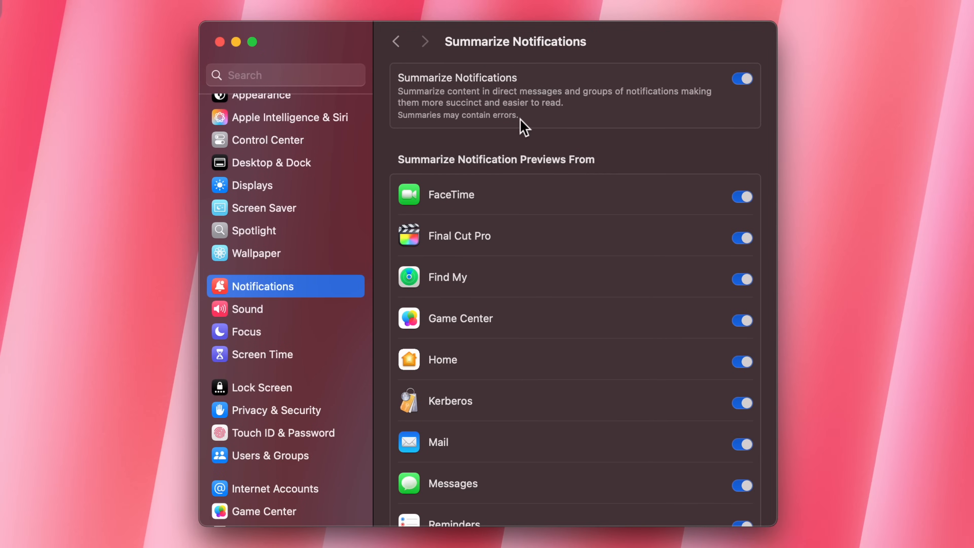
mouse_move(410, 128)
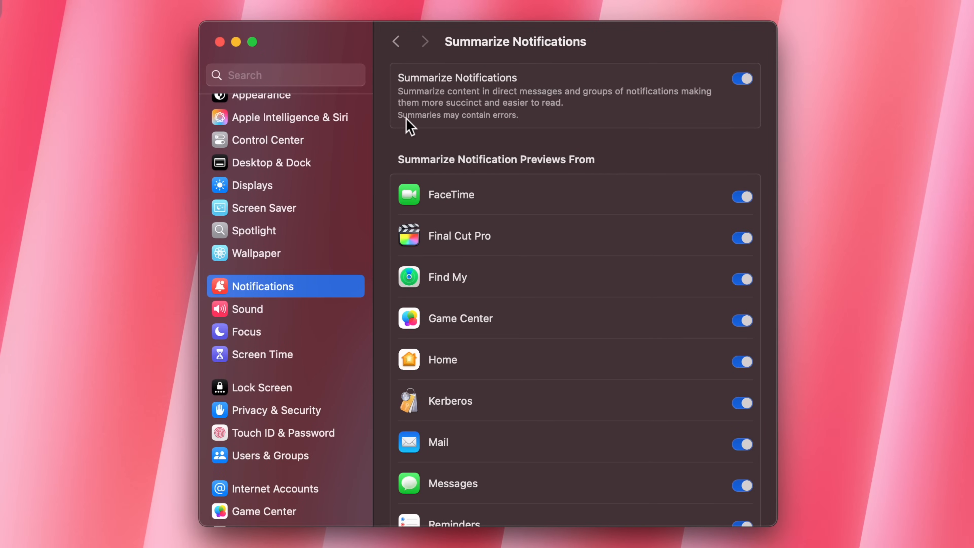
mouse_move(478, 128)
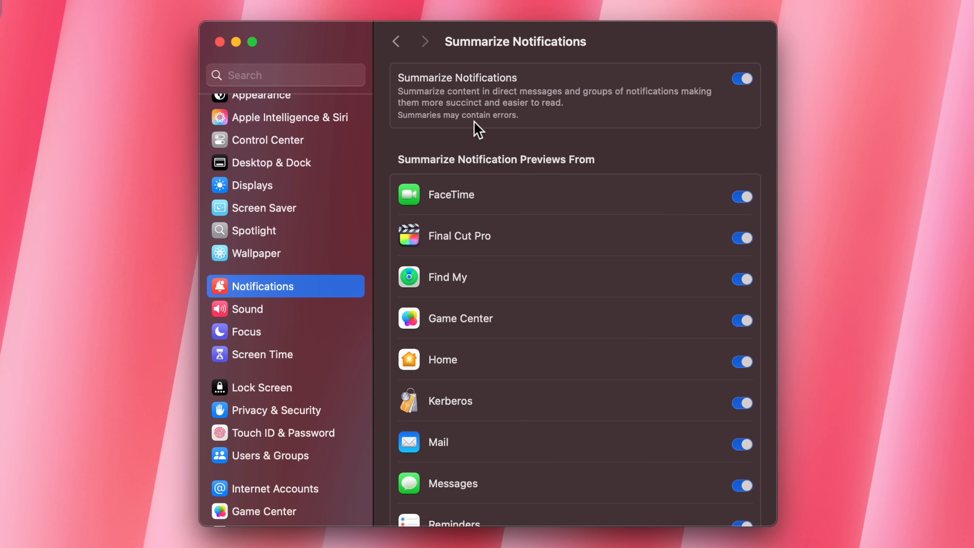
scroll(down, 3)
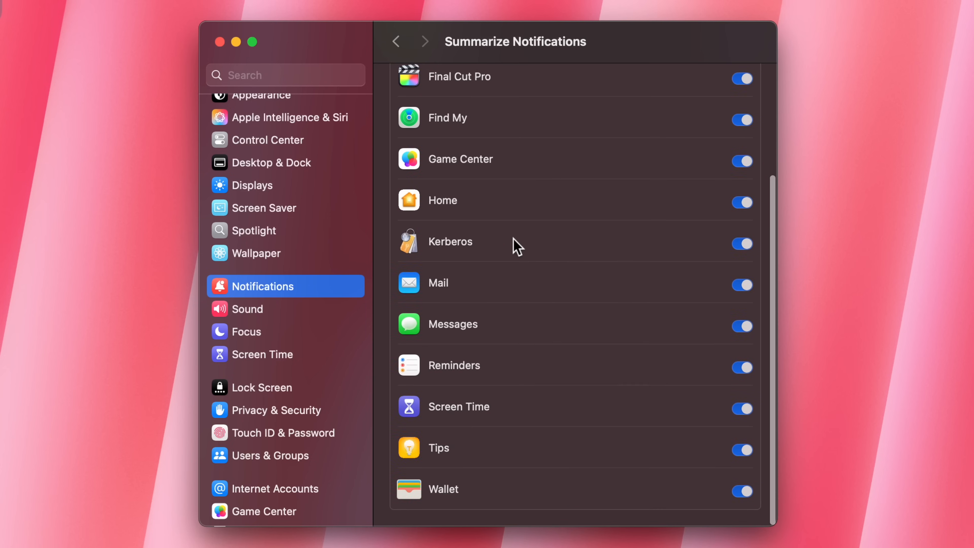
scroll(up, 3)
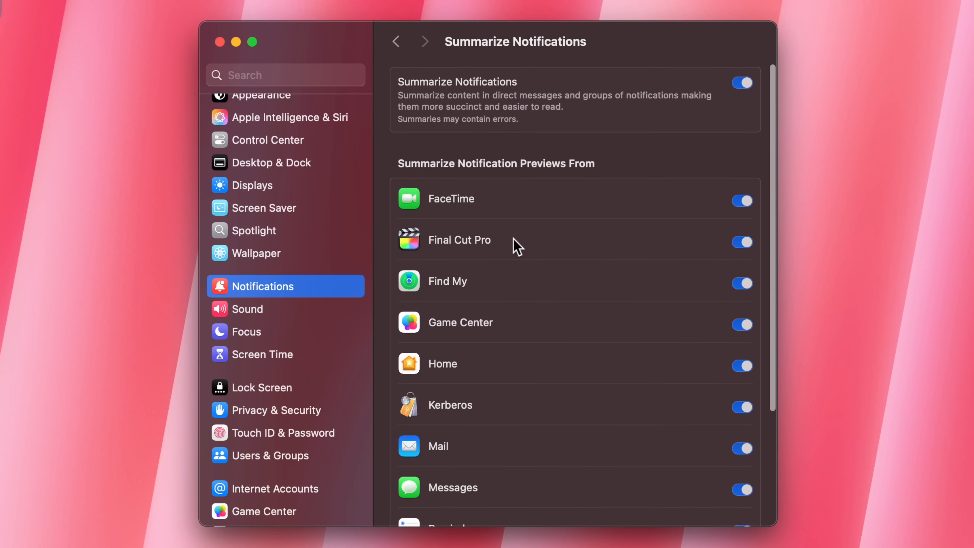
scroll(down, 3)
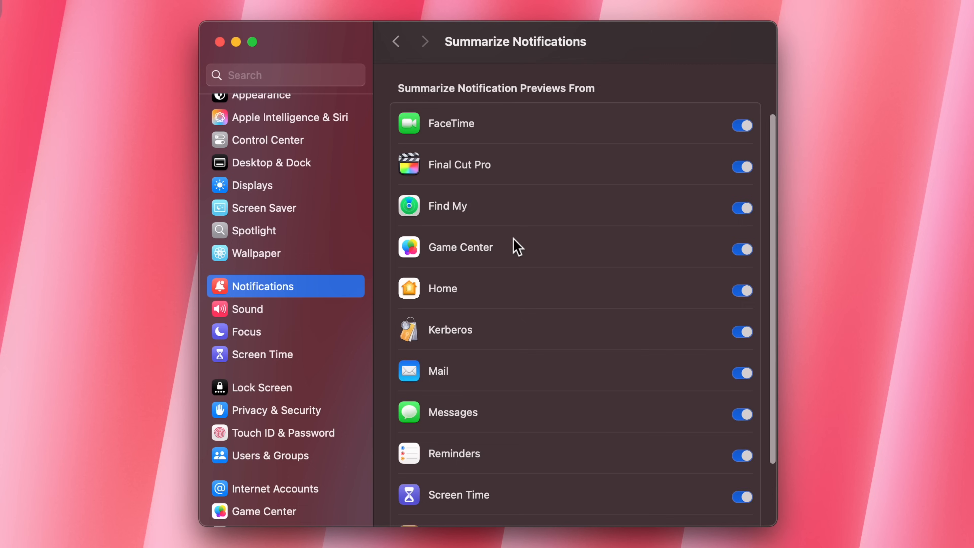
scroll(up, 3)
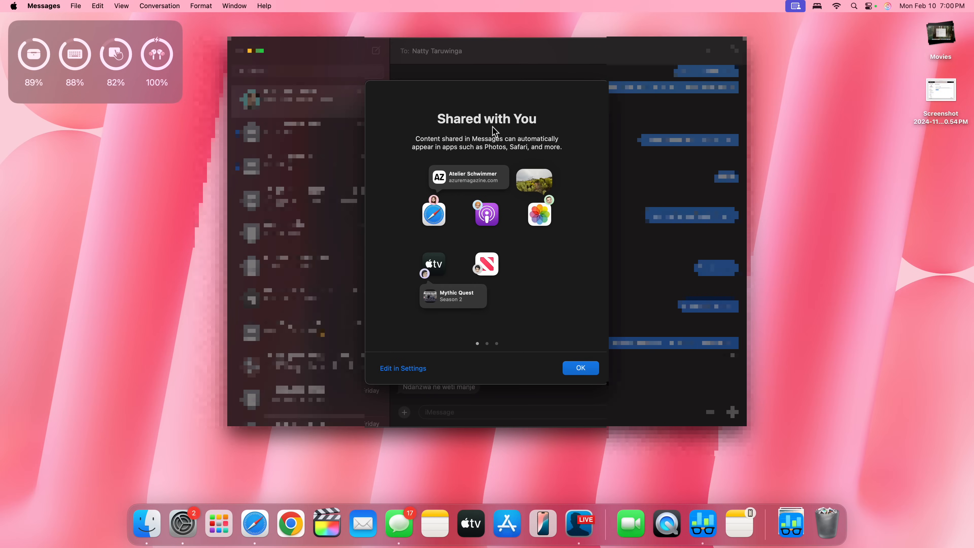
mouse_move(483, 157)
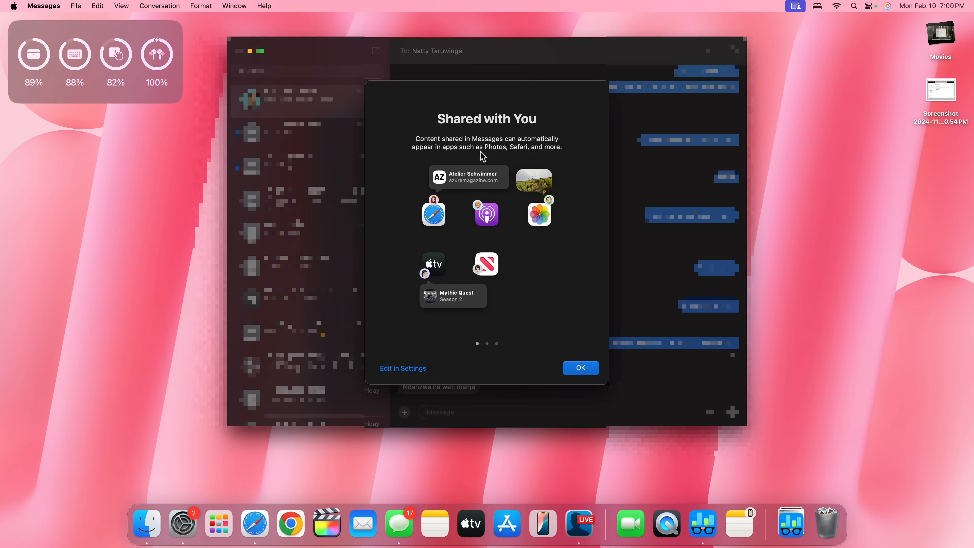
mouse_move(479, 143)
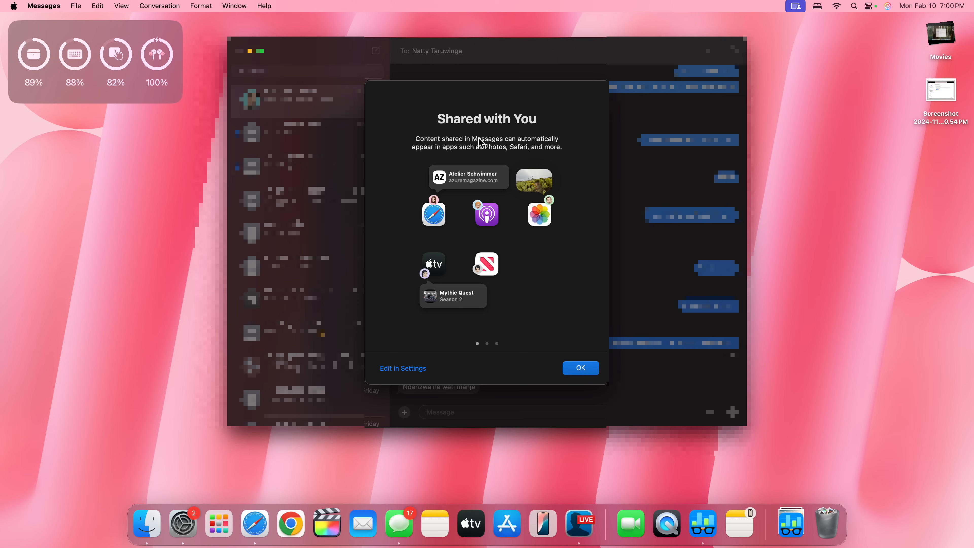
mouse_move(543, 347)
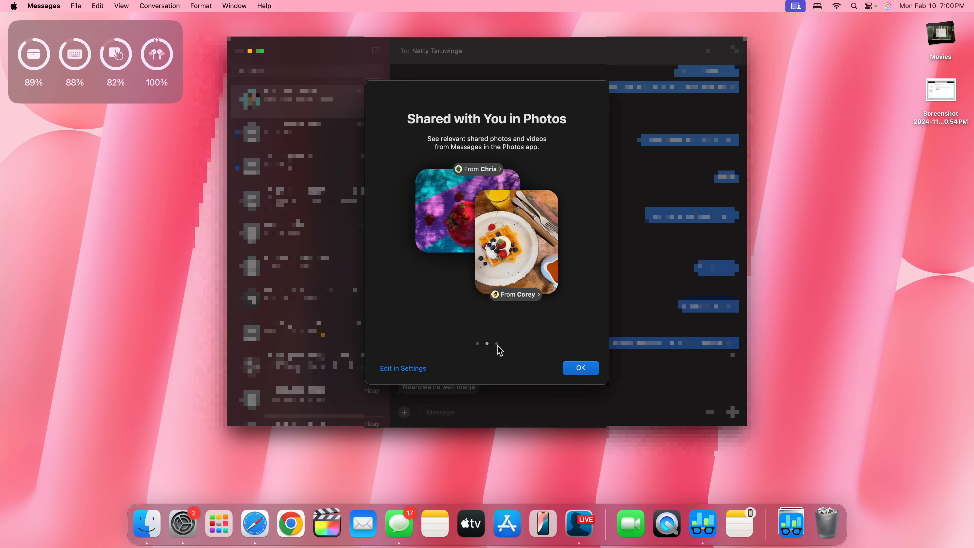
Page through the Shared with You introduction toward the conversation's emoji picker
click(487, 344)
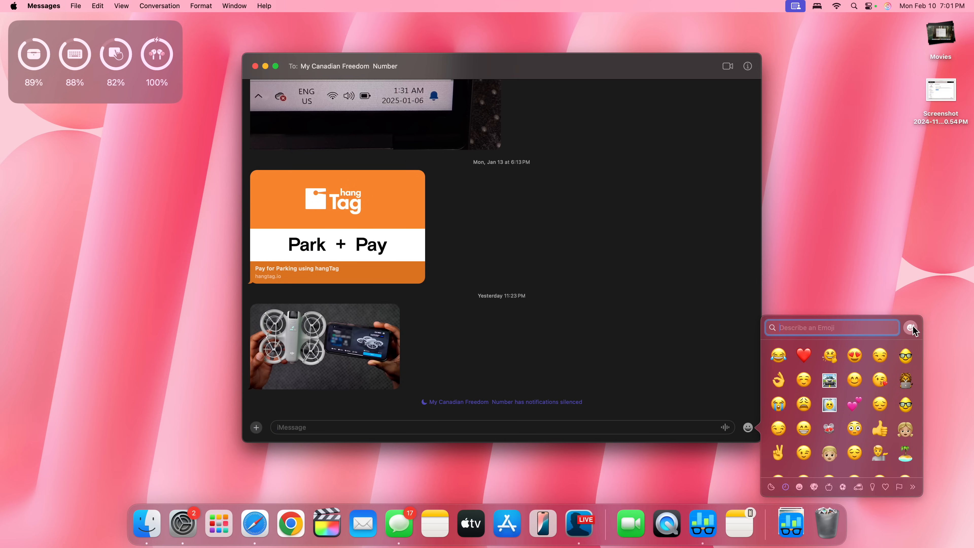
Start the Genmoji creator from the emoji picker and continue past its introduction
click(911, 327)
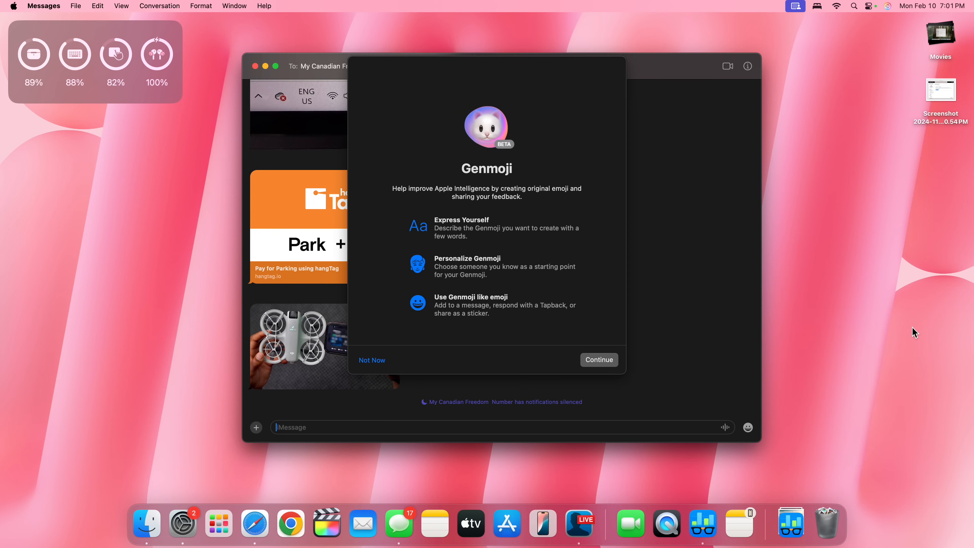
mouse_move(536, 184)
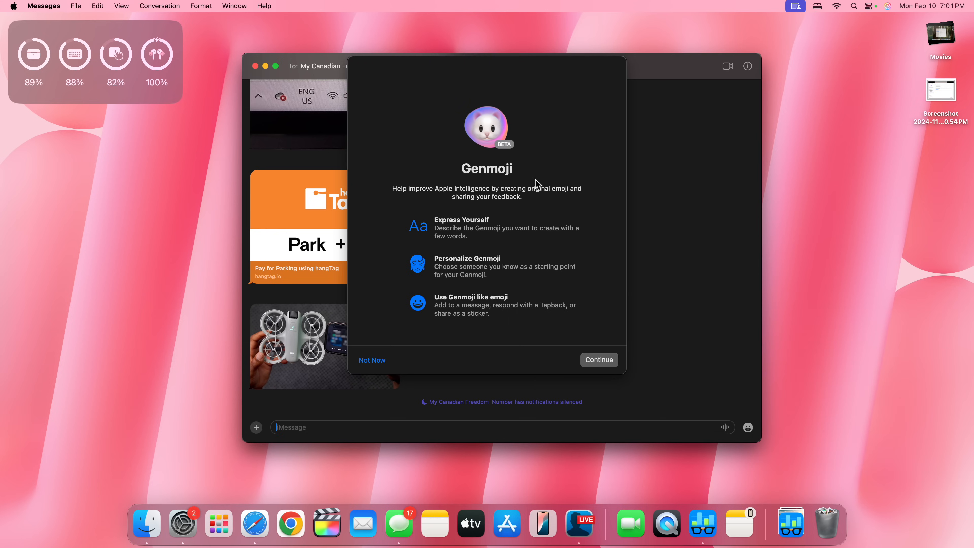
mouse_move(487, 211)
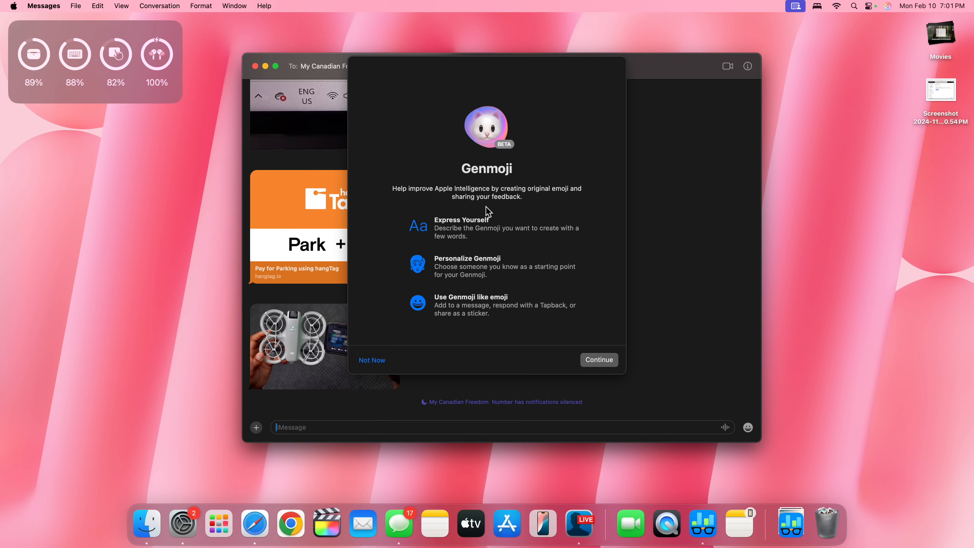
mouse_move(497, 266)
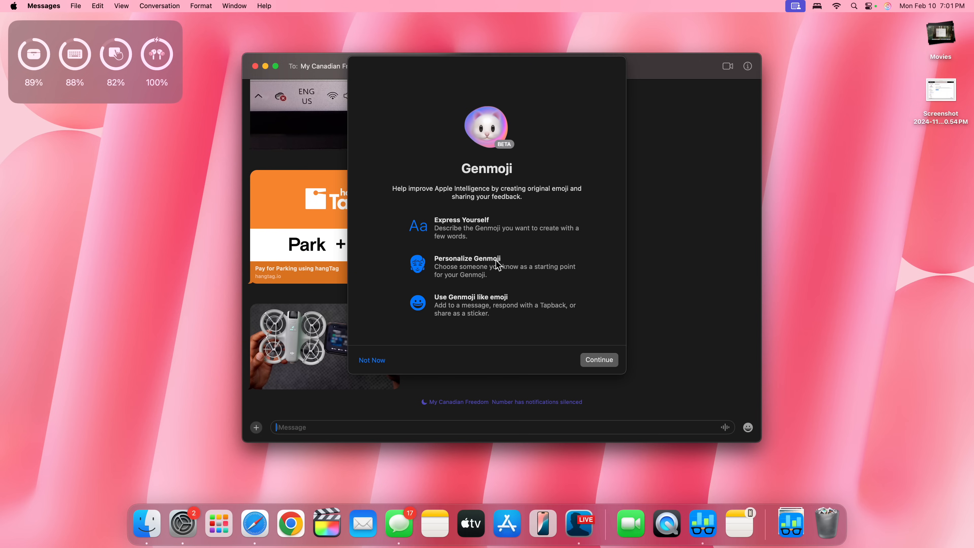
mouse_move(500, 228)
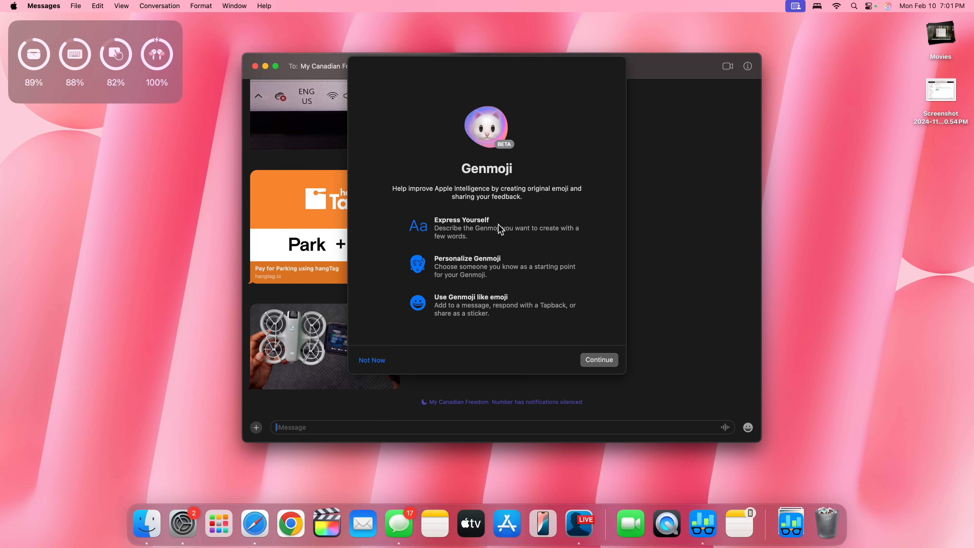
mouse_move(486, 286)
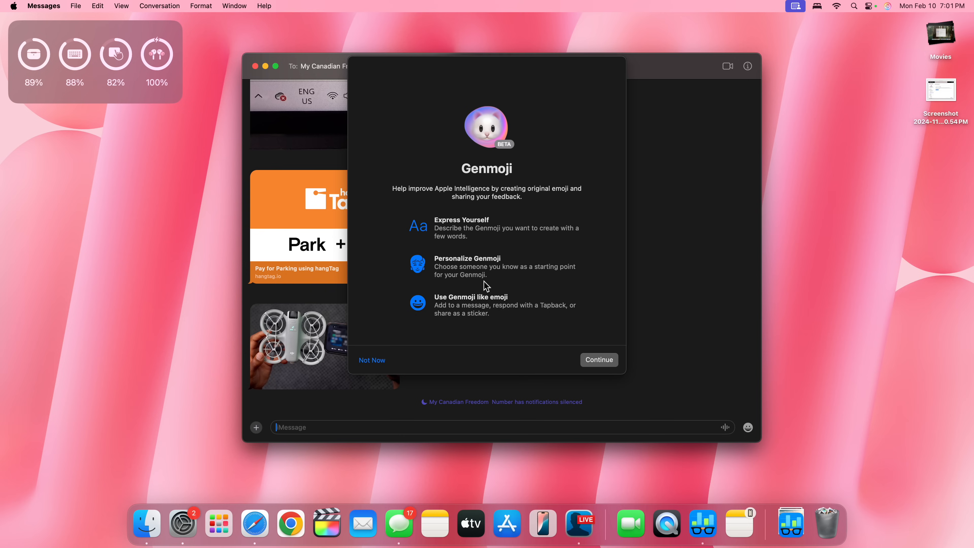
mouse_move(481, 315)
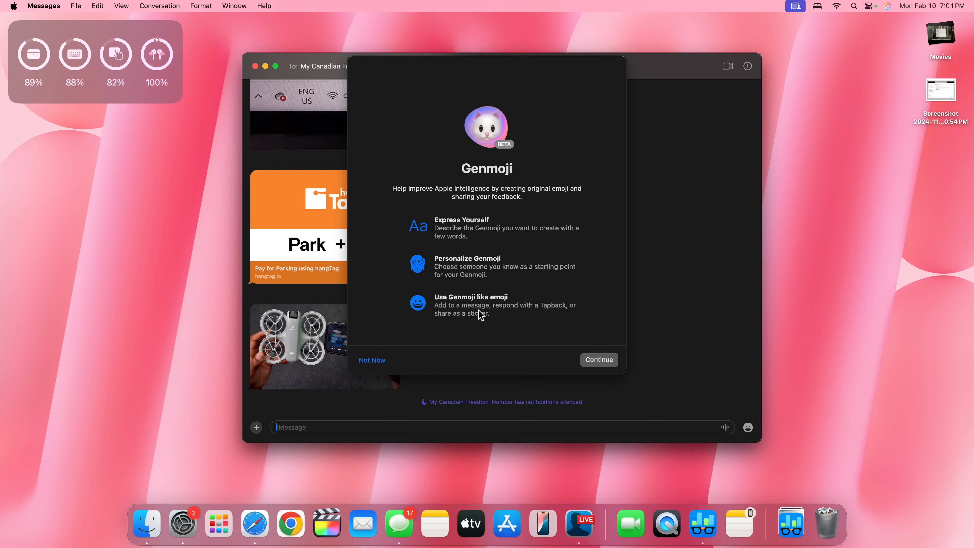
mouse_move(588, 360)
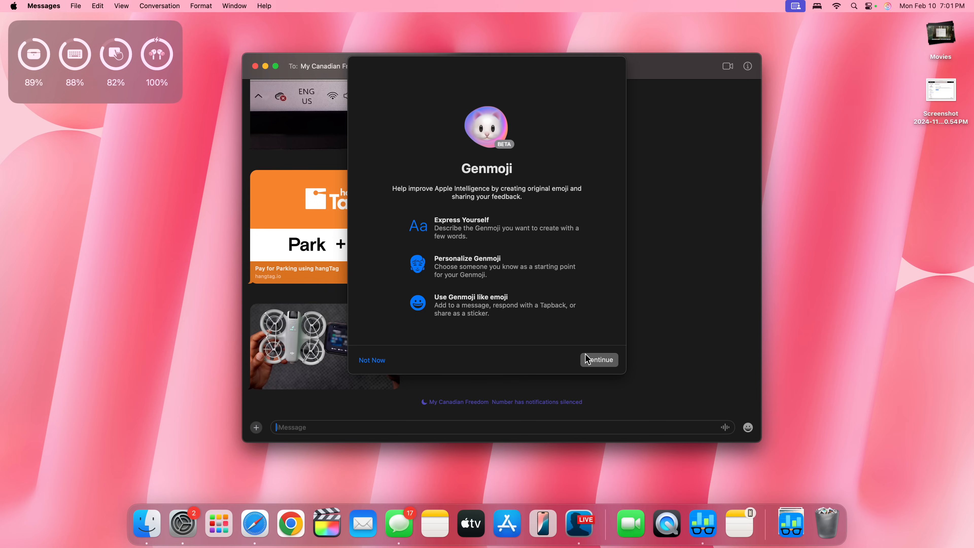
click(598, 359)
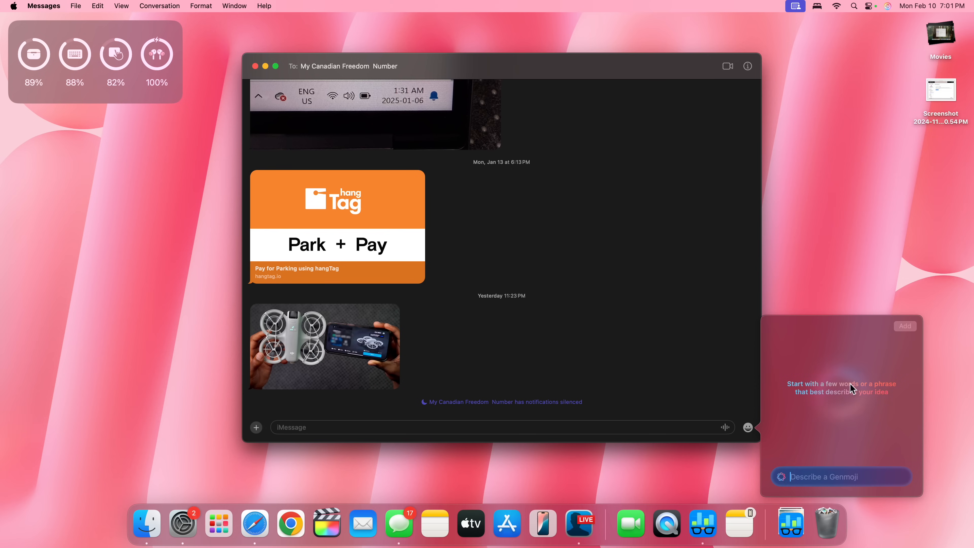
mouse_move(856, 457)
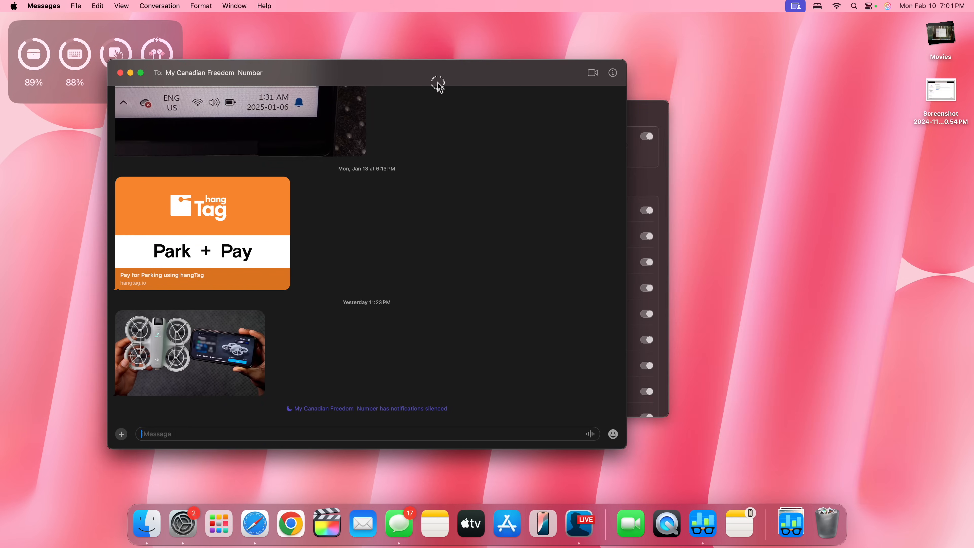
Generate a Genmoji from 'An egg wearing a hat' and browse its variants
click(614, 433)
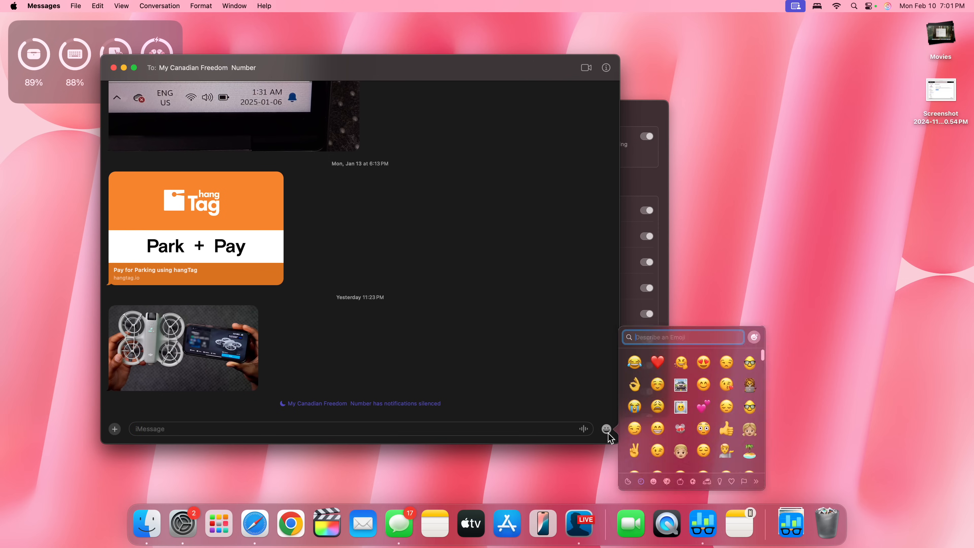
click(754, 336)
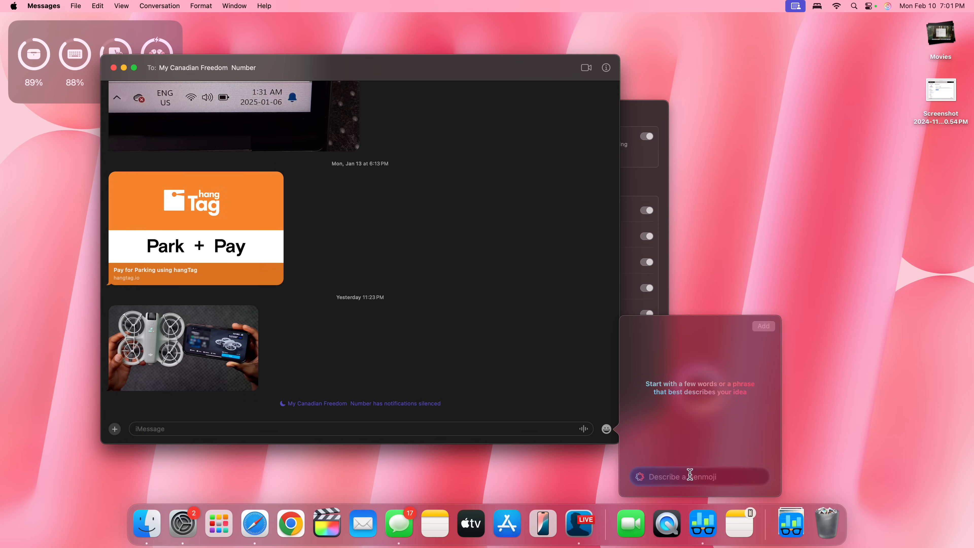
mouse_move(657, 465)
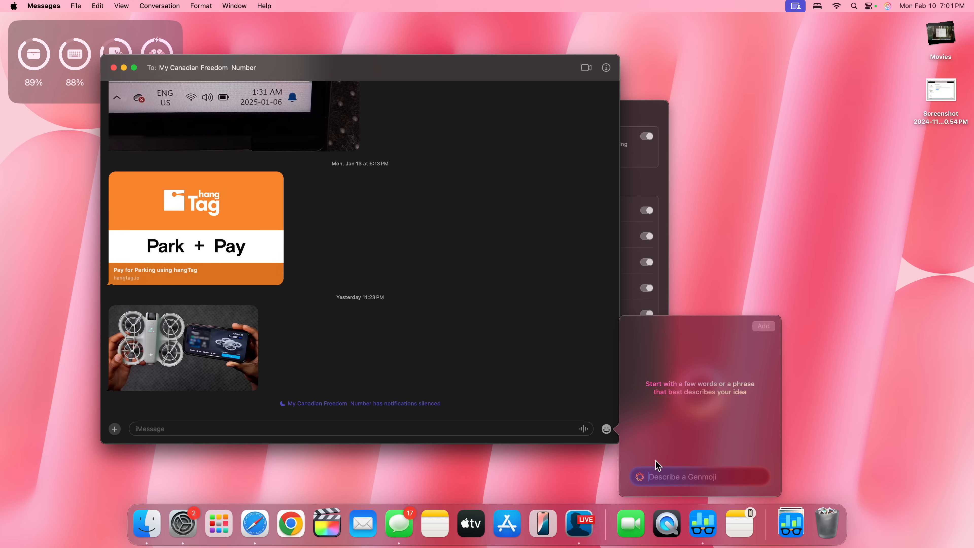
click(699, 476)
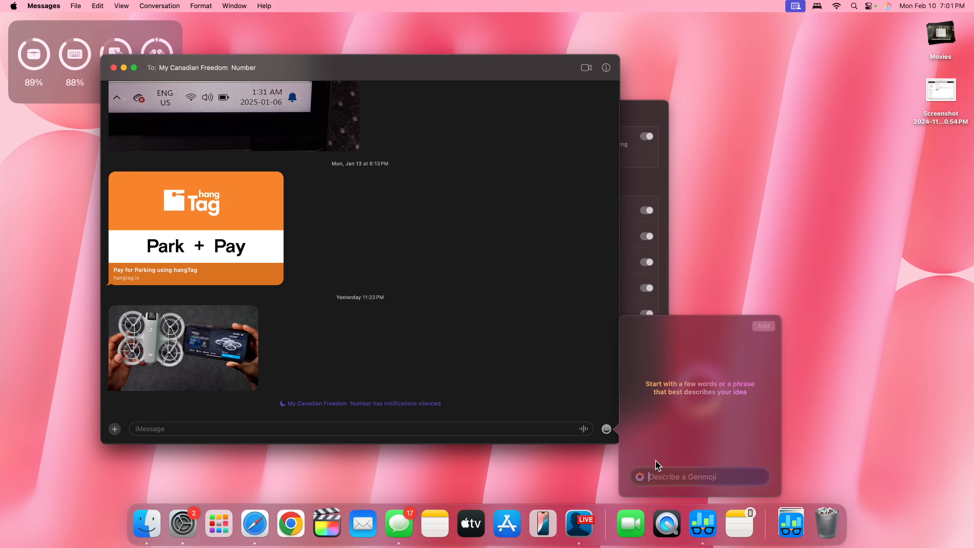
text(An egg wearing a hat)
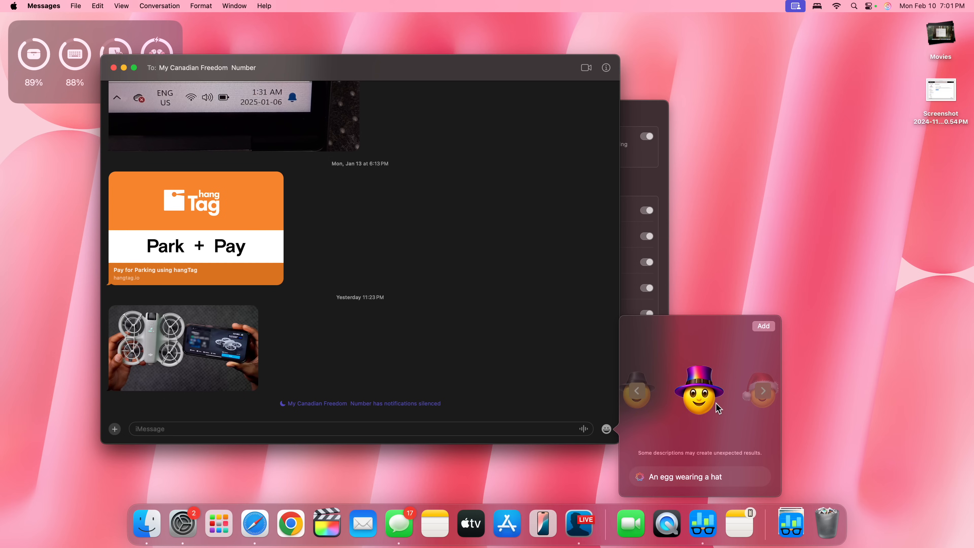
click(761, 390)
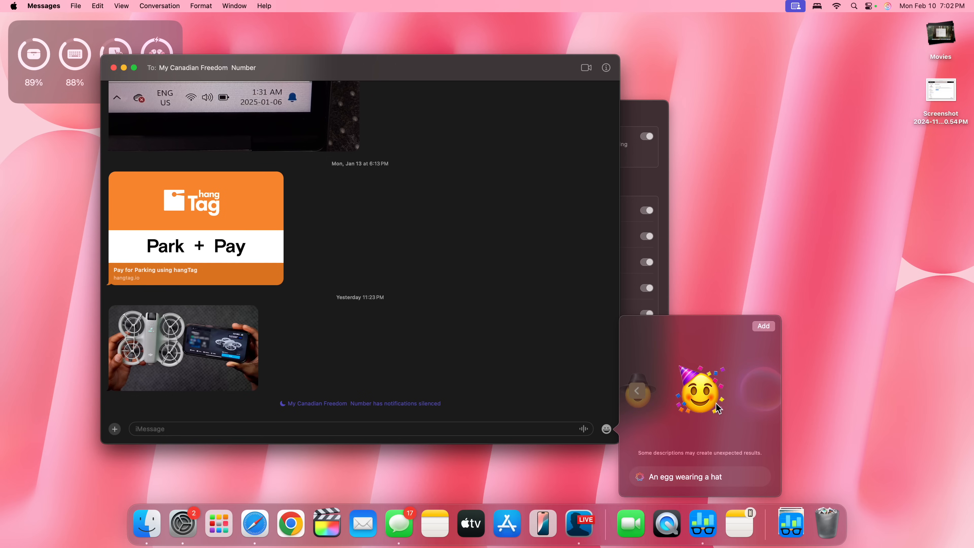
Generate a red car in white snow Genmoji, pick a variant, and add it to the message
click(636, 391)
text(an red car in white snow)
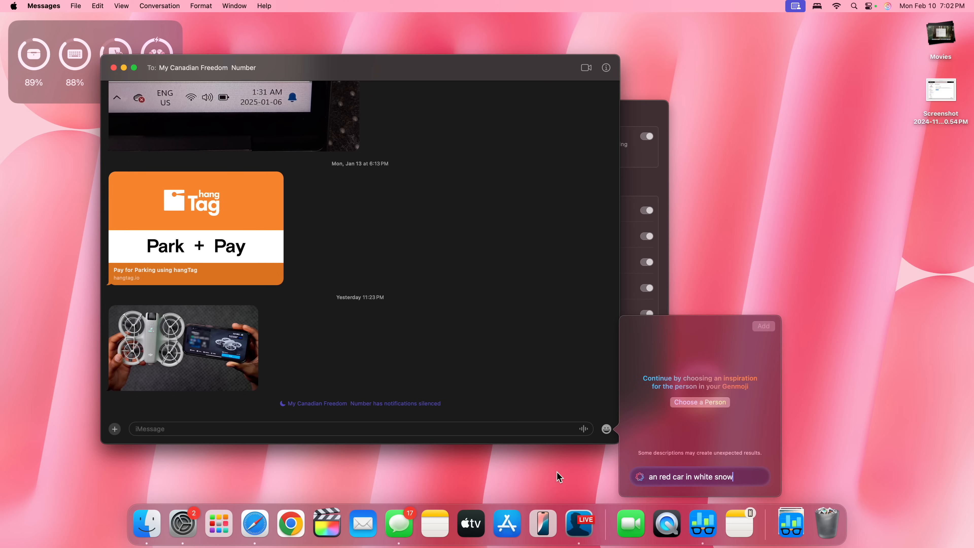
click(699, 402)
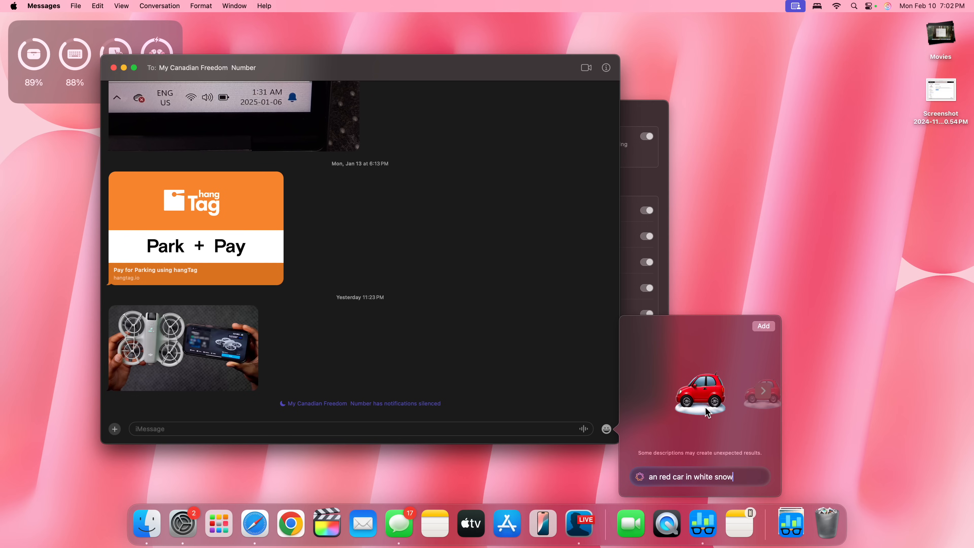
click(761, 390)
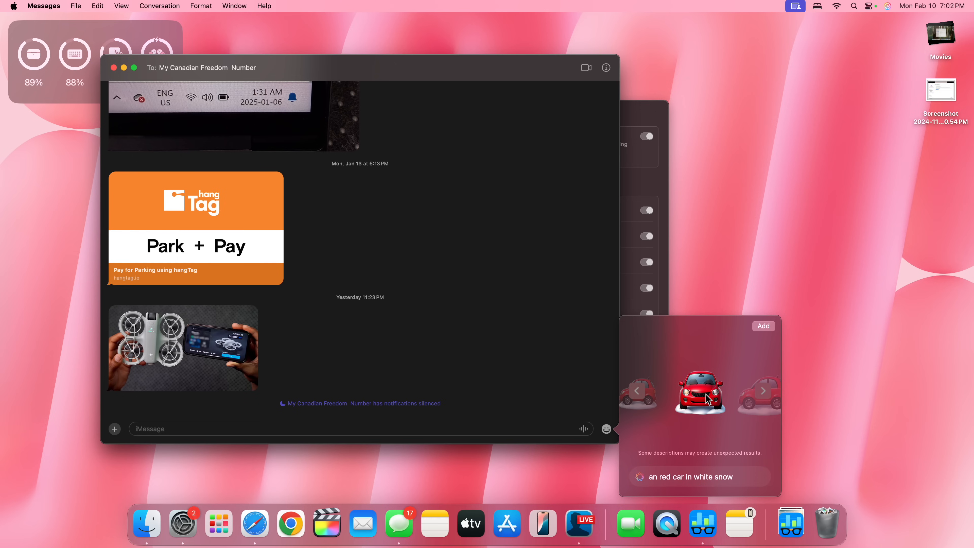
click(762, 326)
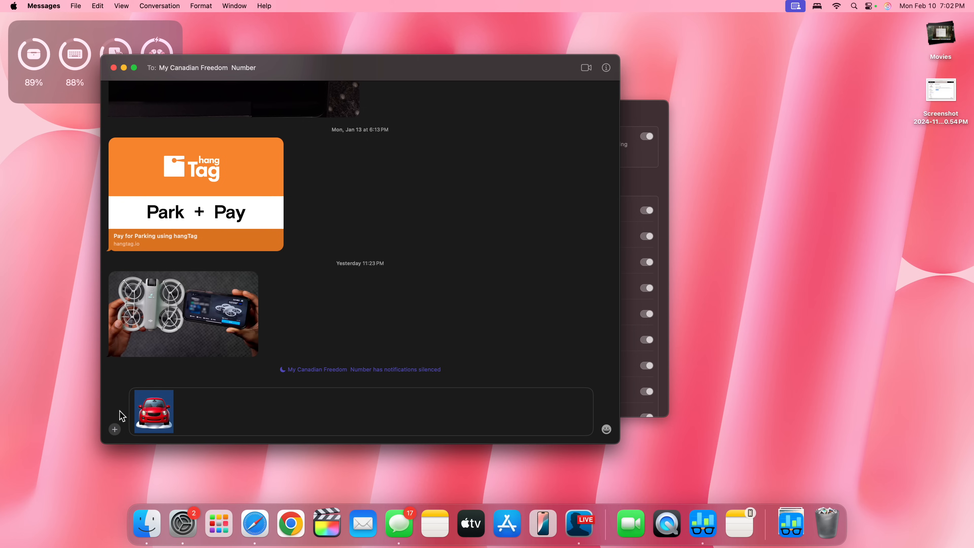
key(Return)
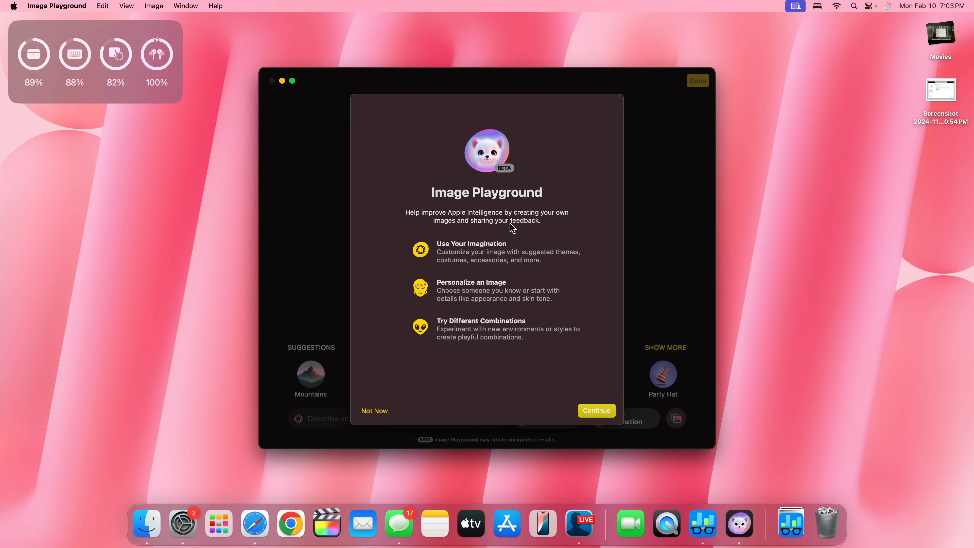
mouse_move(482, 183)
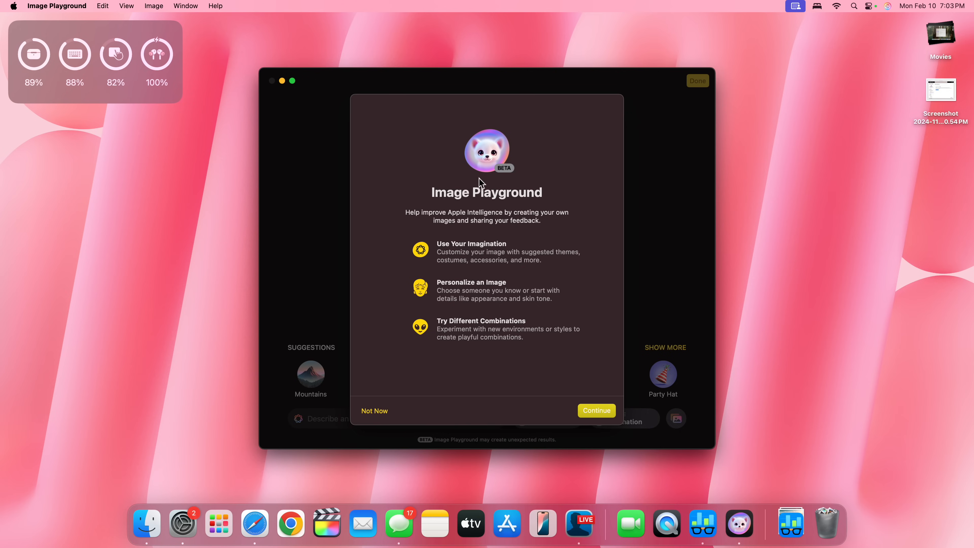
mouse_move(485, 259)
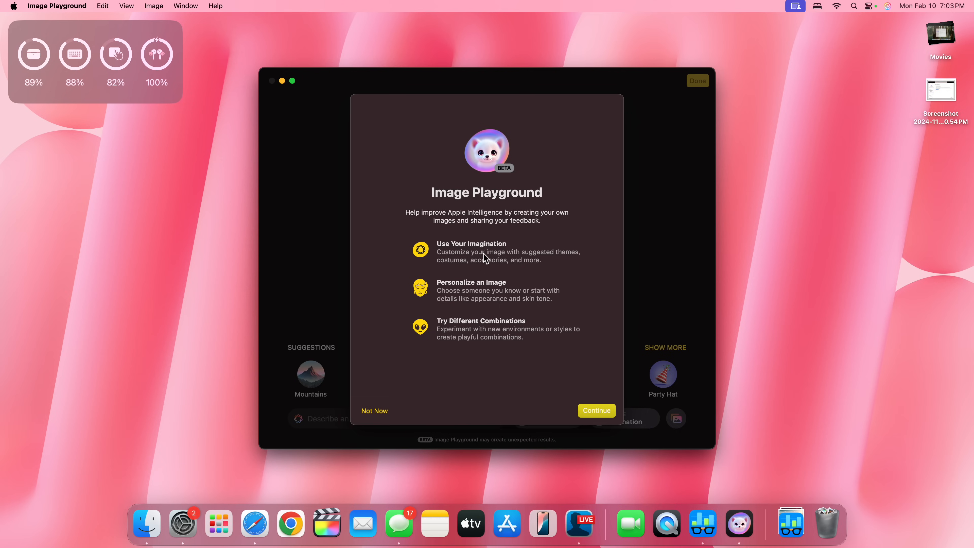
mouse_move(553, 348)
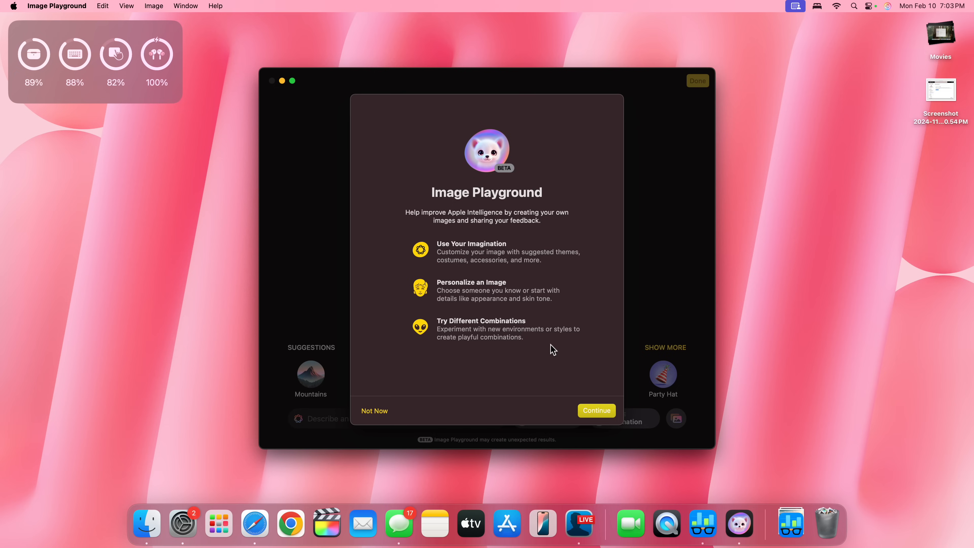
mouse_move(596, 410)
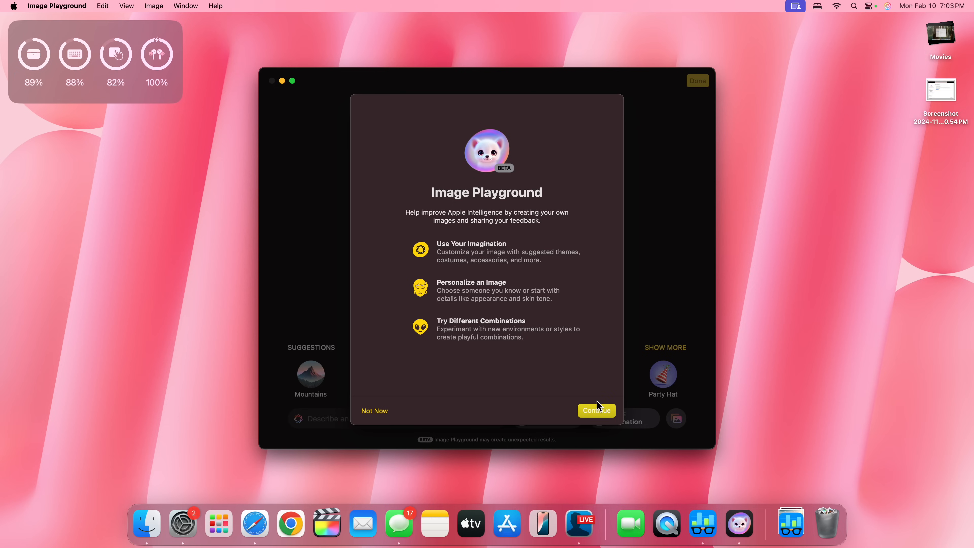
Continue past the Image Playground welcome sheet to the laptop-on-a-car image workspace
click(595, 411)
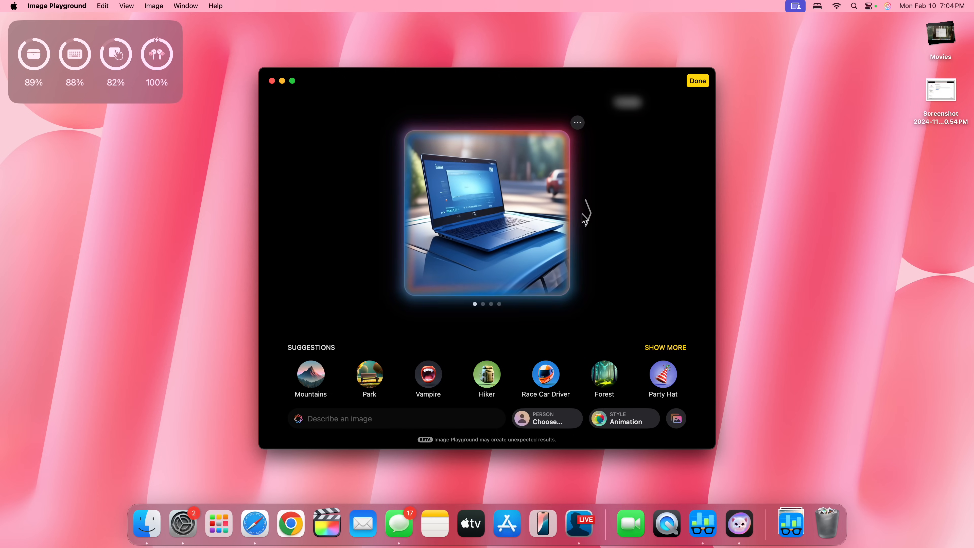
Step forward through four generated variations of the blue laptop on a car roof
click(586, 213)
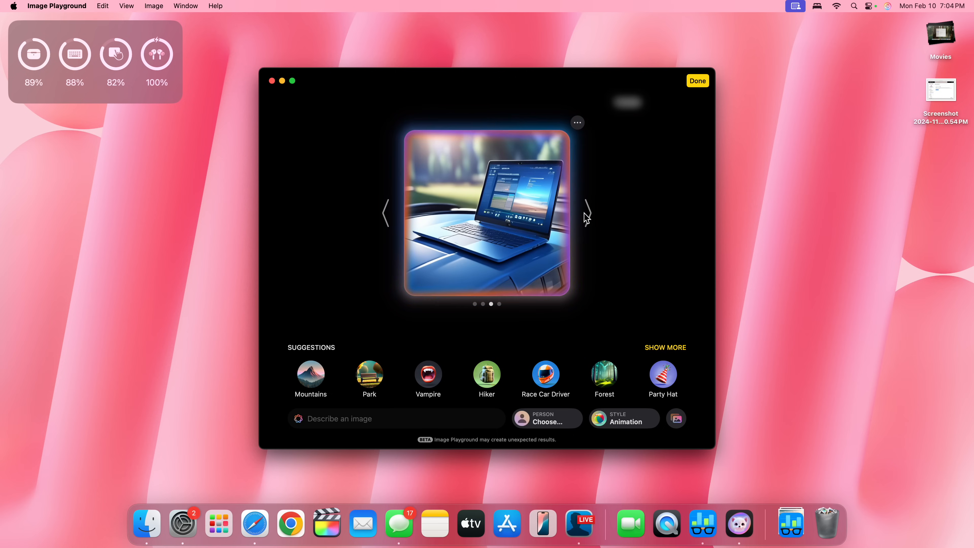
click(586, 214)
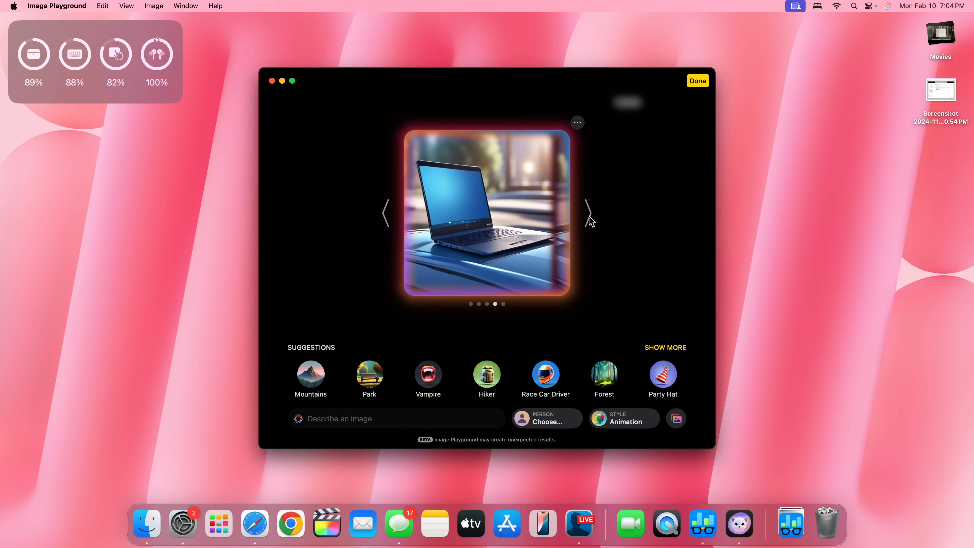
click(588, 213)
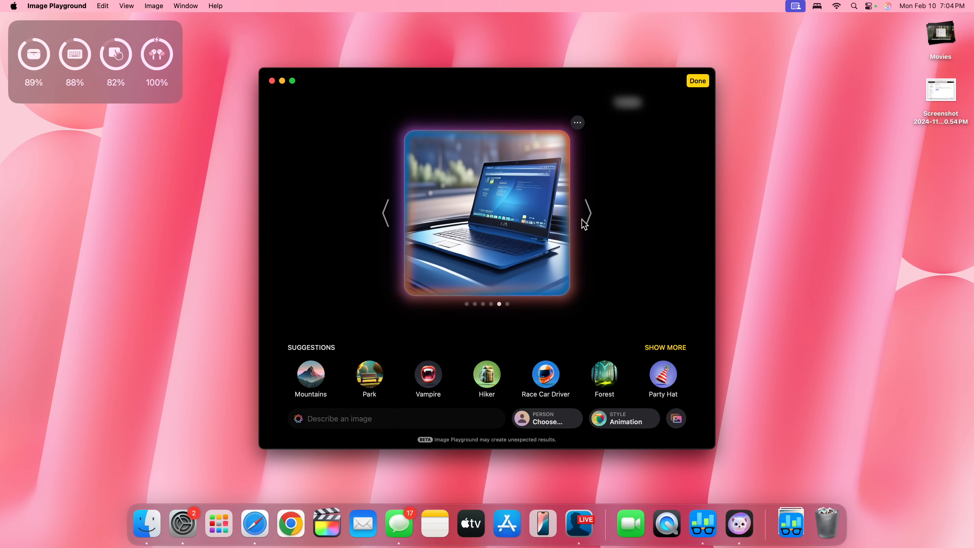
click(587, 213)
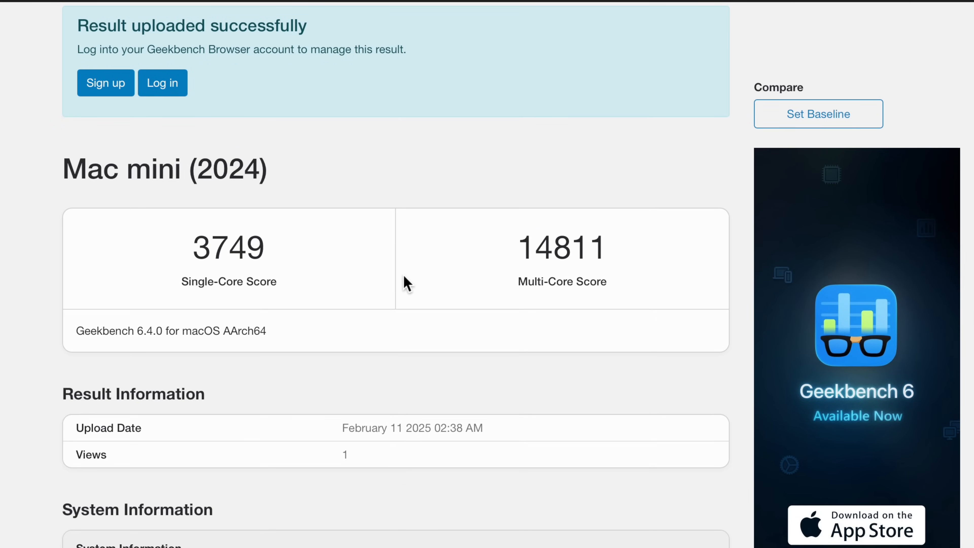
Review the Mac mini (2024) Geekbench 6 scores (3749 single, 14811 multi) and system details
scroll(down, 3)
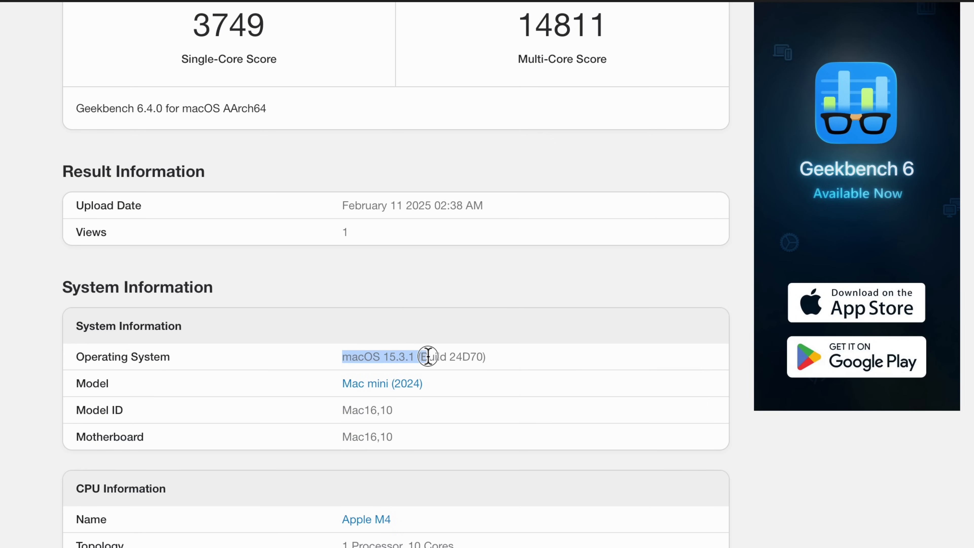
scroll(up, 3)
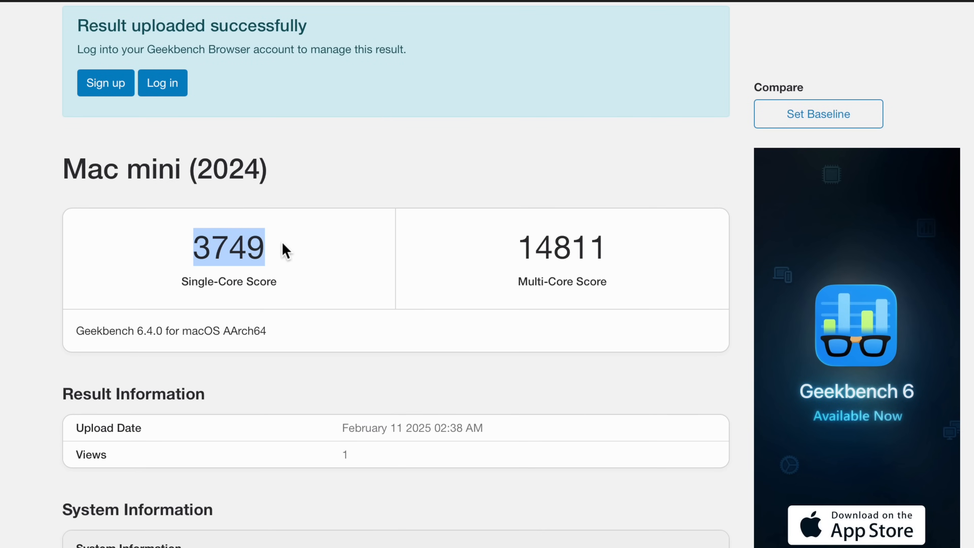
mouse_move(525, 246)
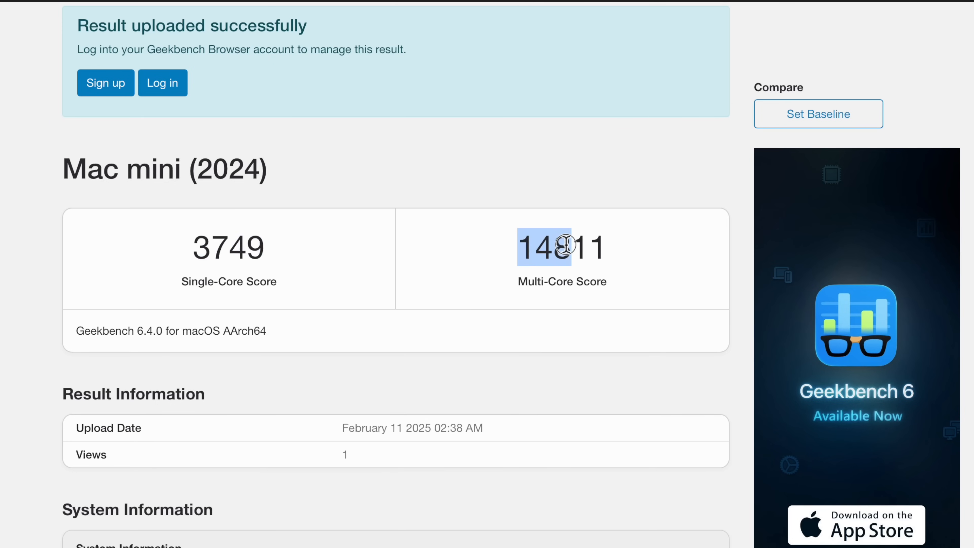
scroll(down, 3)
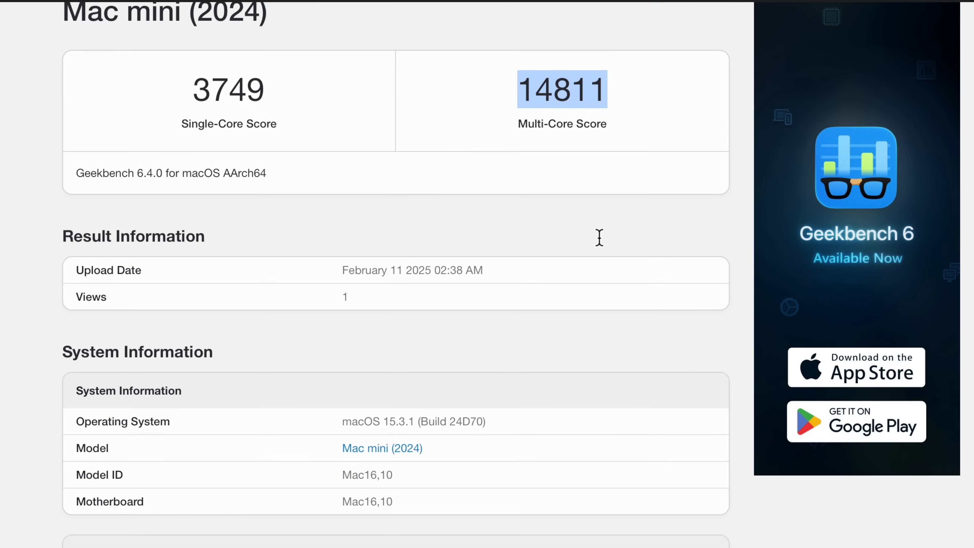
scroll(down, 3)
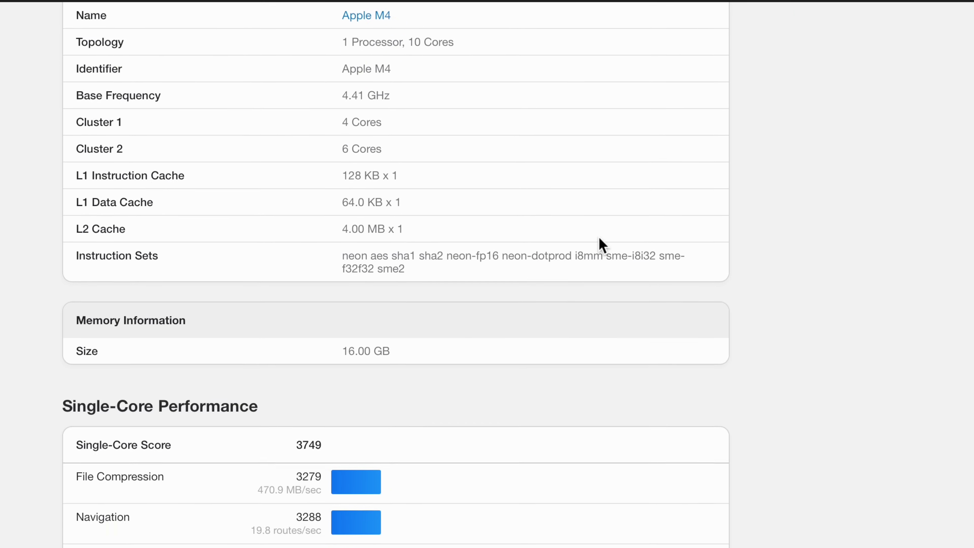
scroll(up, 3)
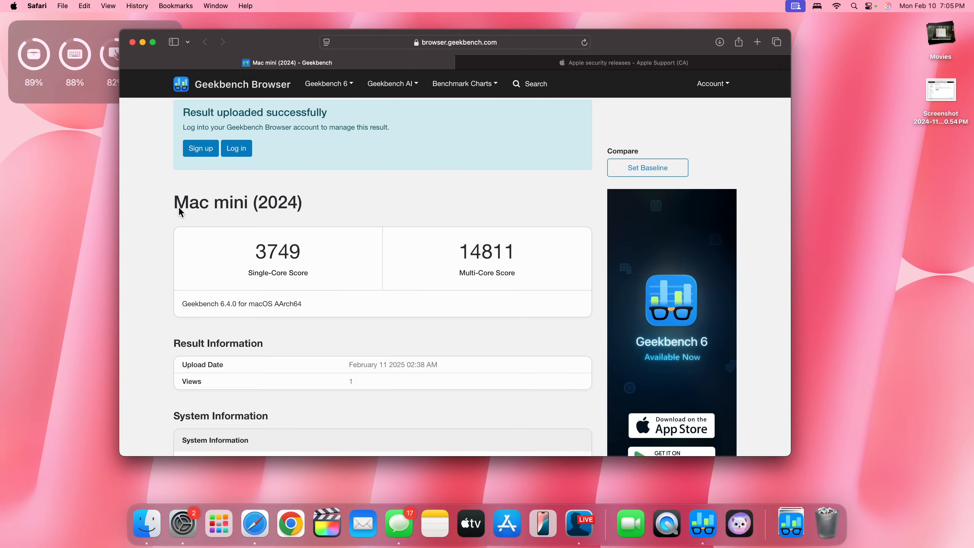
Bring System Settings forward on Summarize Notifications
click(182, 522)
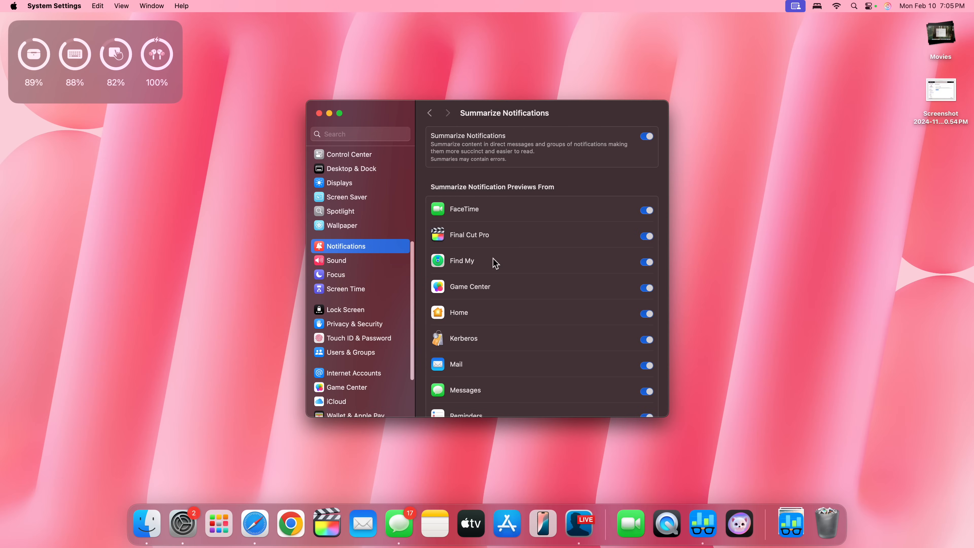